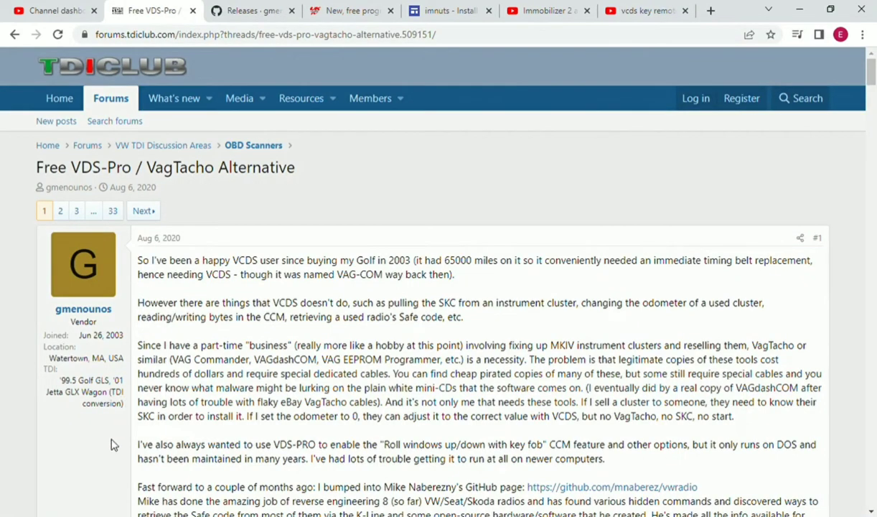
mouse_move(568, 168)
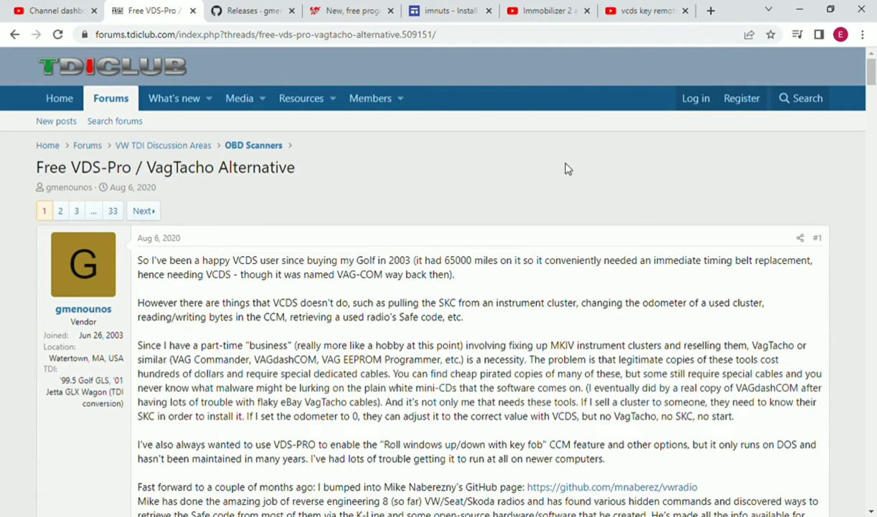
mouse_move(104, 77)
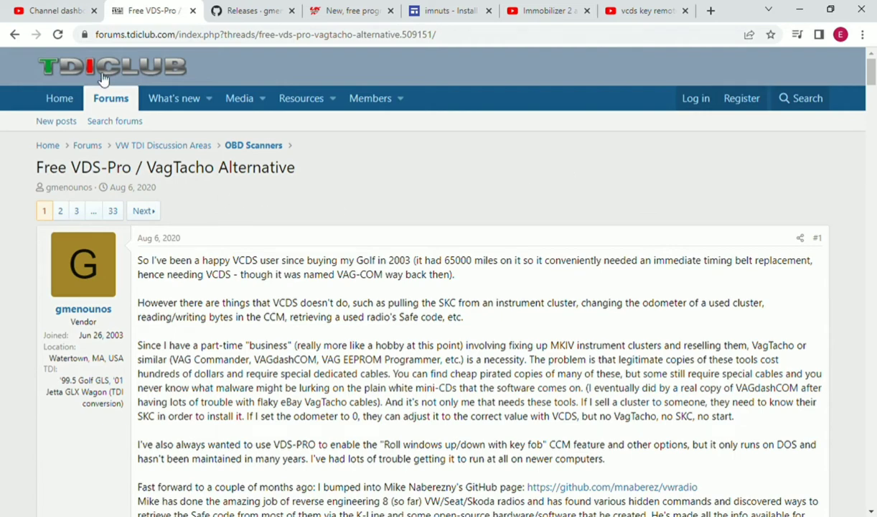
mouse_move(343, 185)
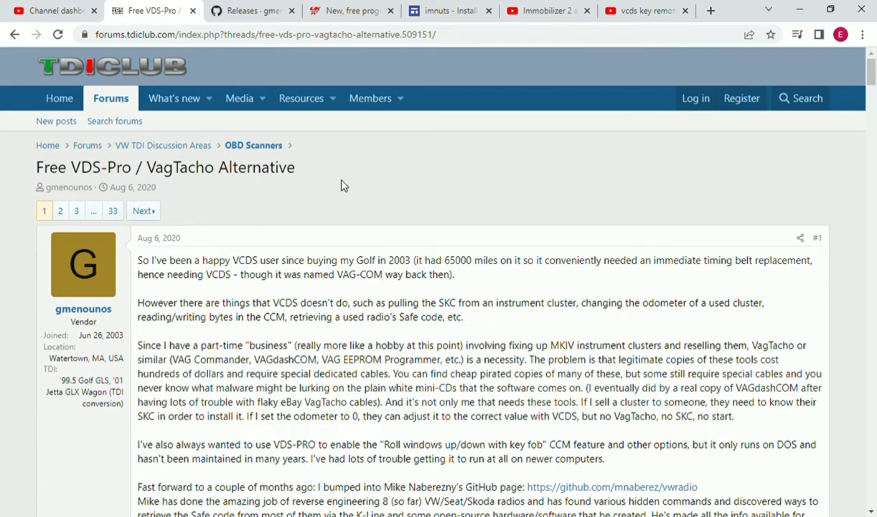
mouse_move(338, 185)
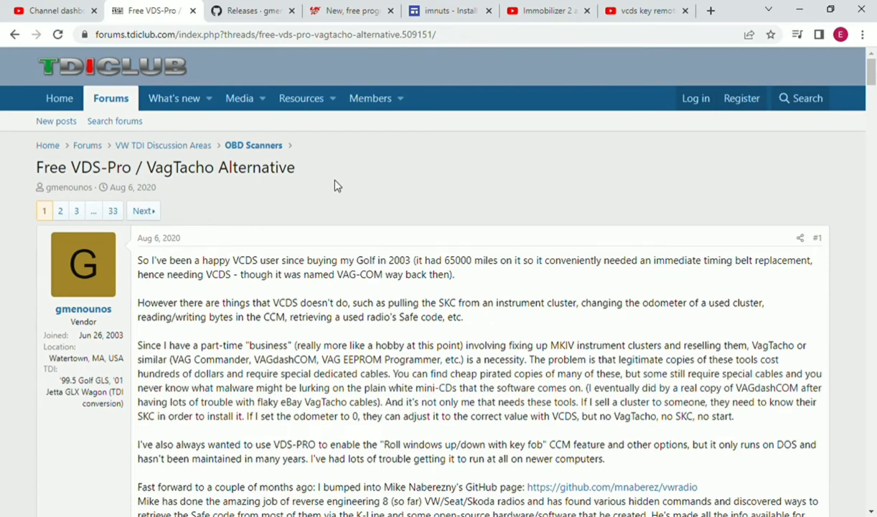
mouse_move(228, 223)
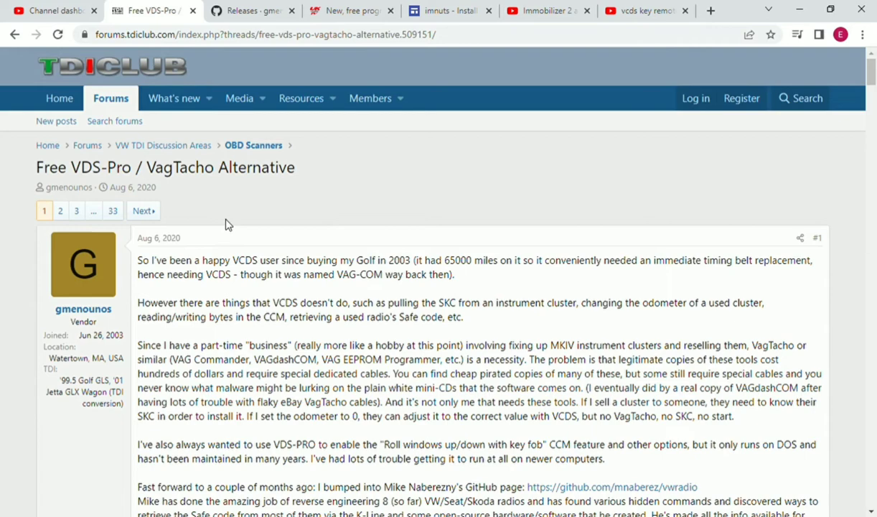
mouse_move(244, 213)
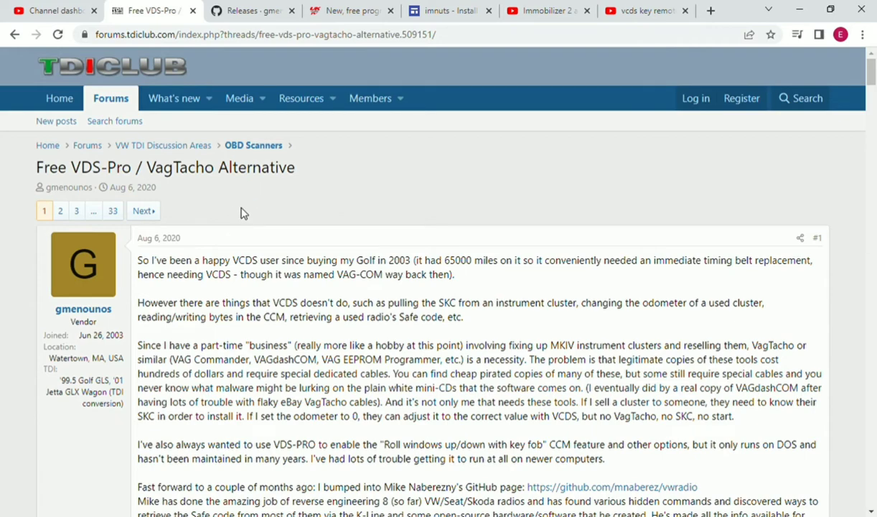
mouse_move(307, 216)
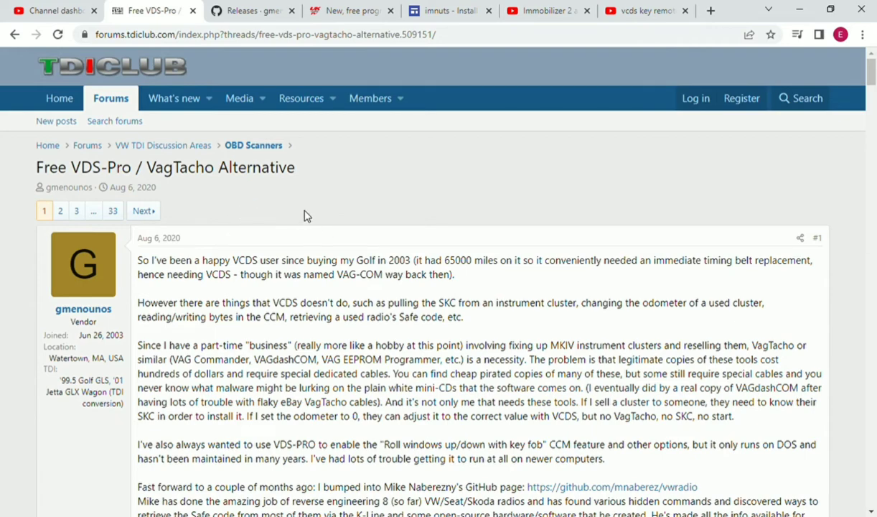
mouse_move(265, 231)
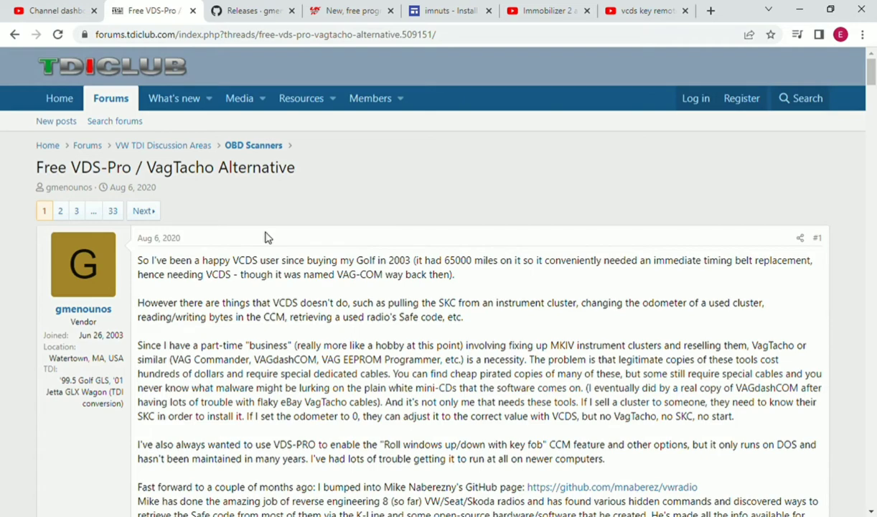
mouse_move(112, 210)
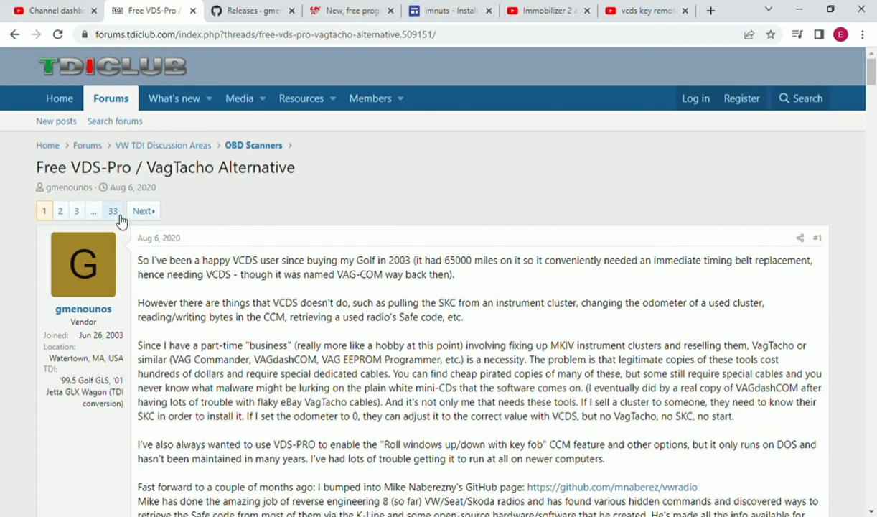
mouse_move(402, 210)
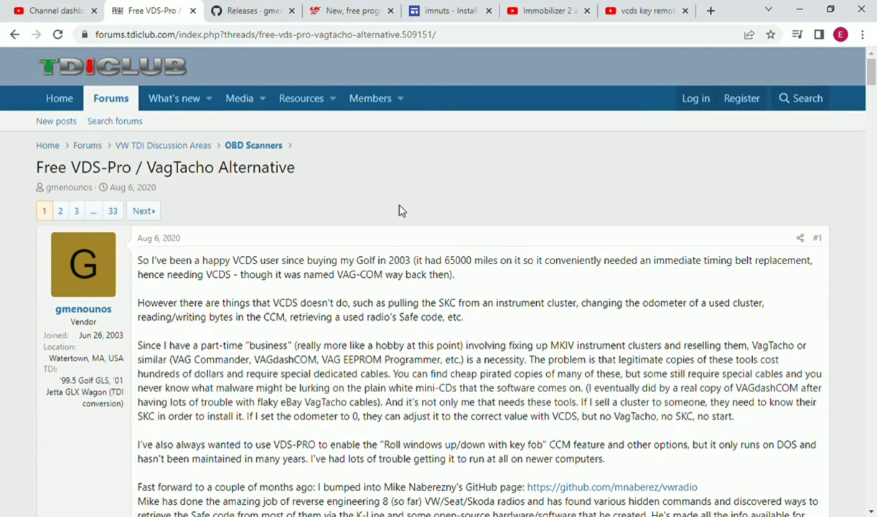
mouse_move(467, 276)
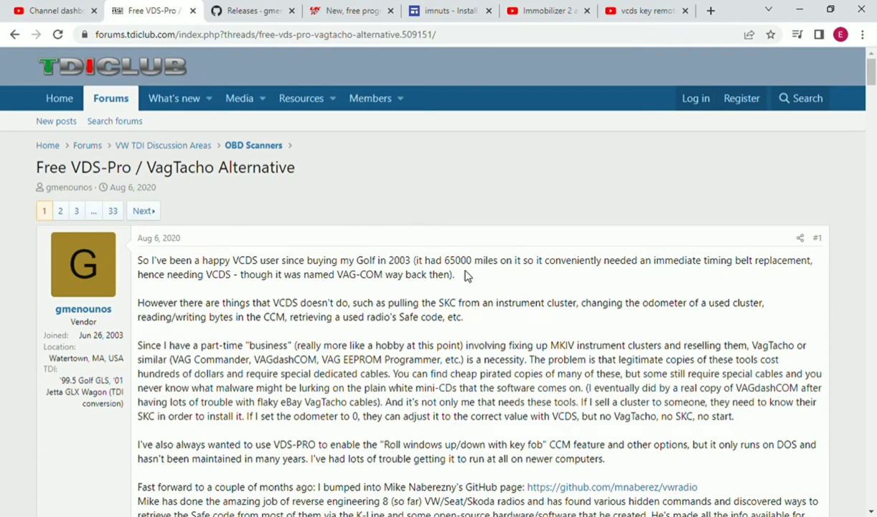
mouse_move(553, 490)
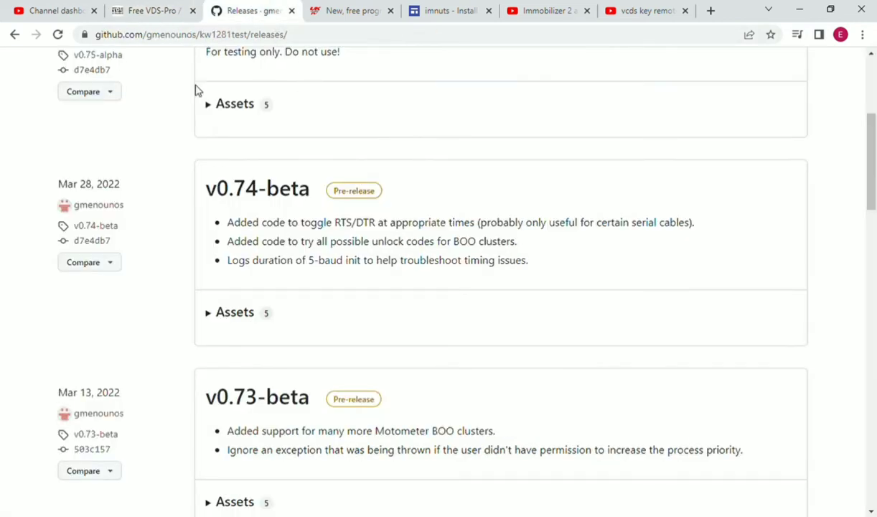
Go back to the kw1281test repository home, glance at the forum tab, and return to GitHub
scroll(down, 3)
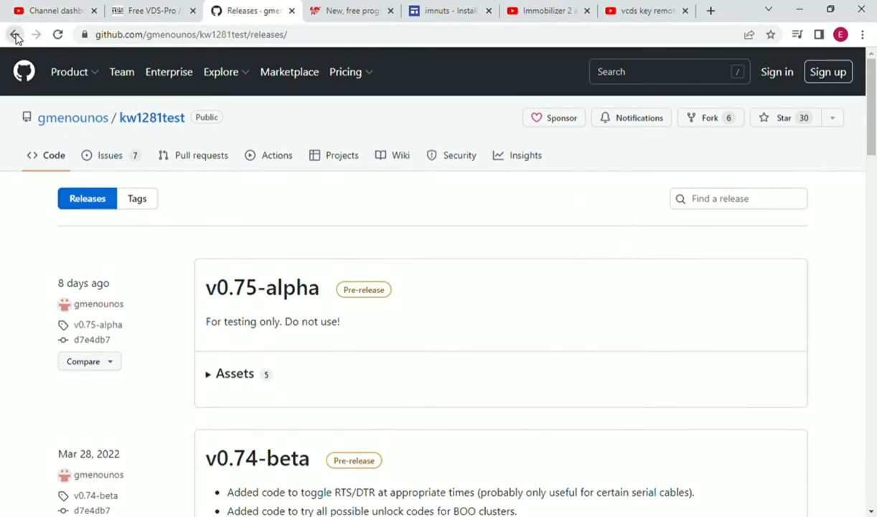
click(16, 34)
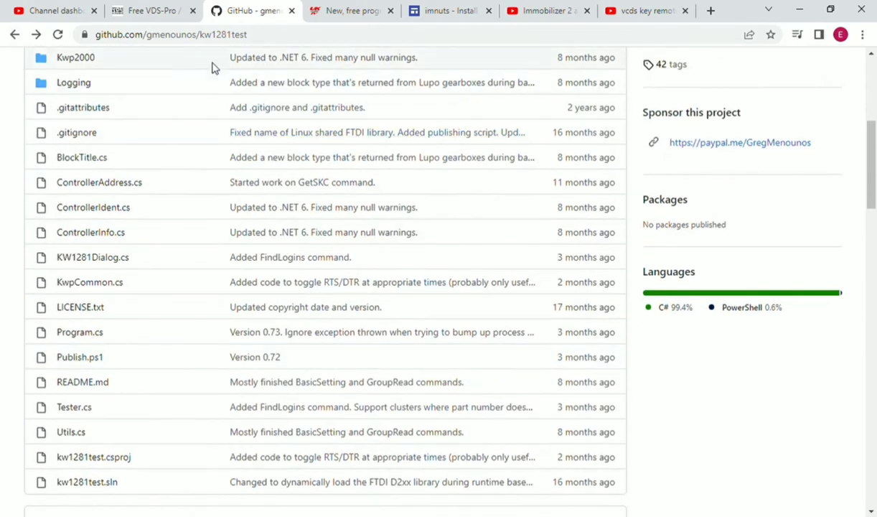
click(150, 10)
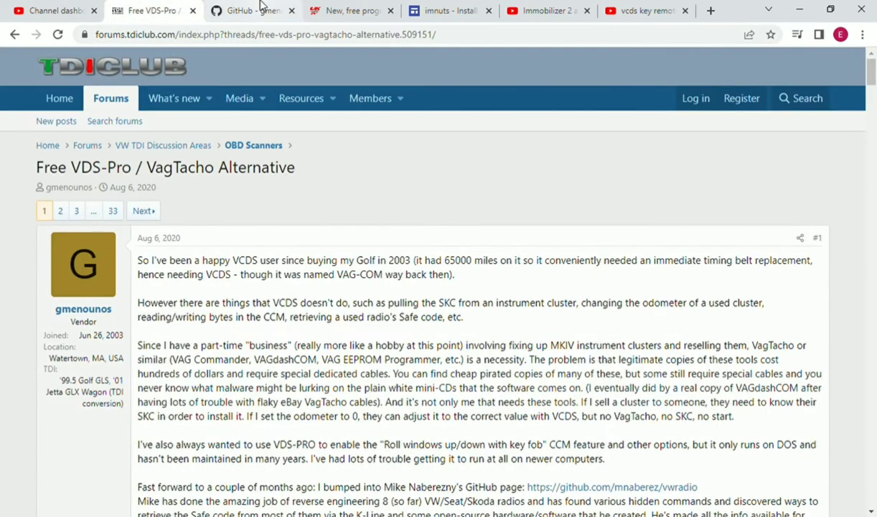
click(251, 10)
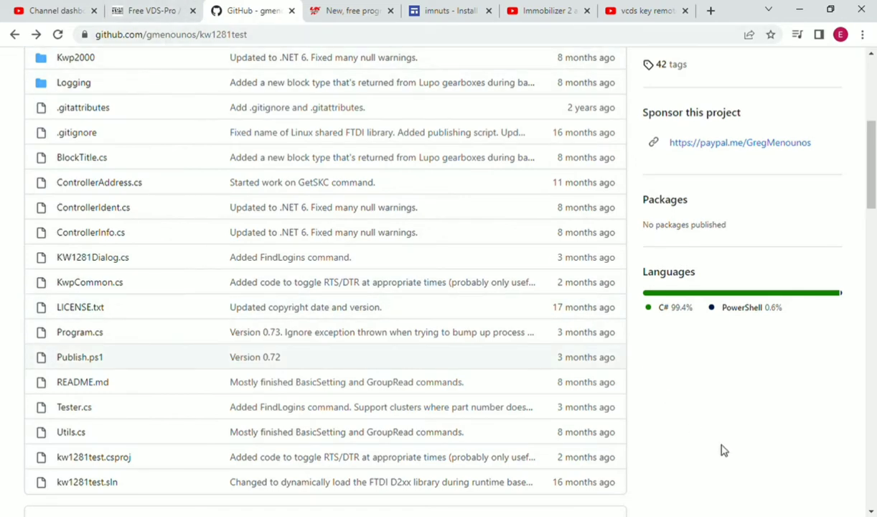
mouse_move(761, 260)
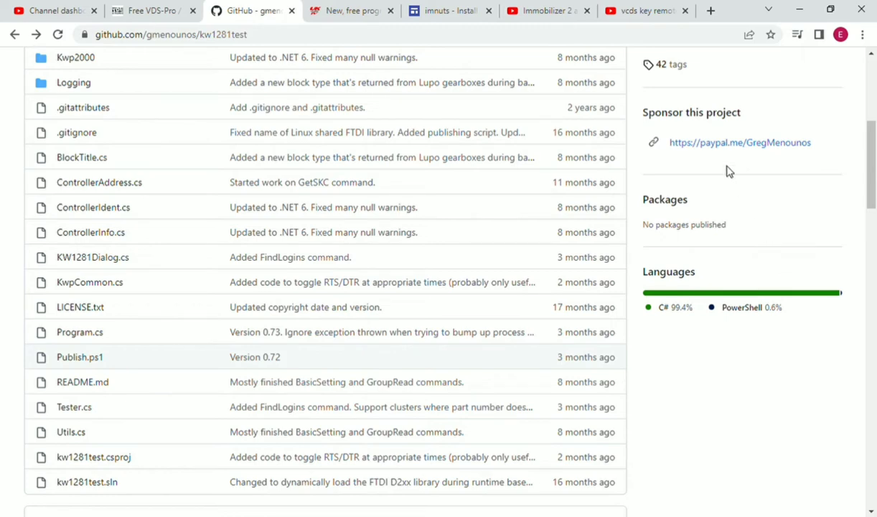
mouse_move(727, 168)
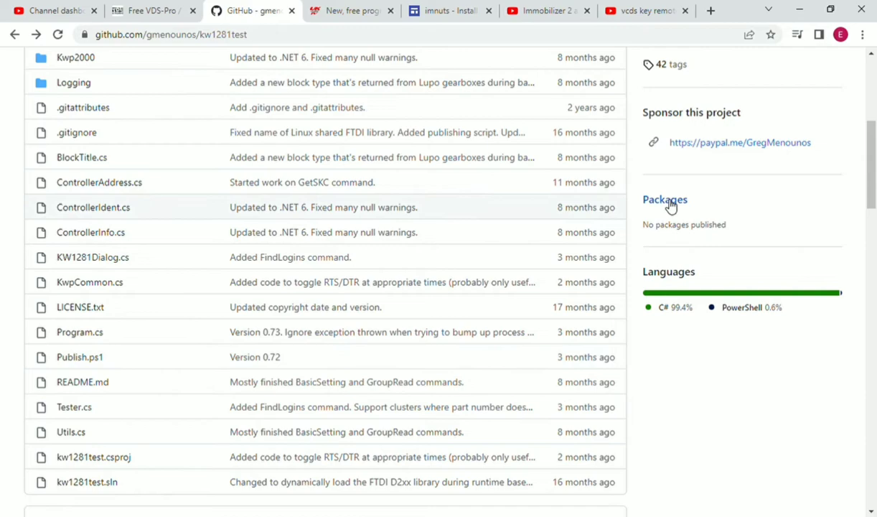
mouse_move(696, 170)
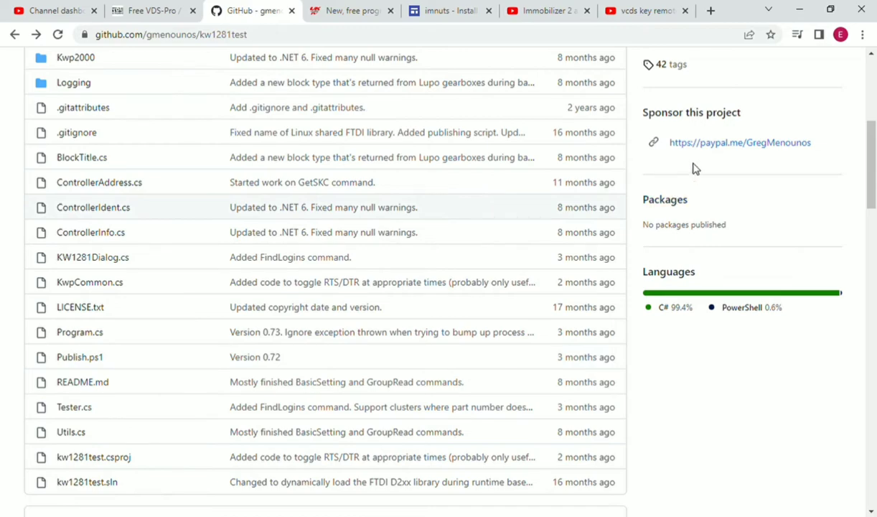
Scroll down to the README describing the VW KW1281 Protocol Test Tool
scroll(down, 3)
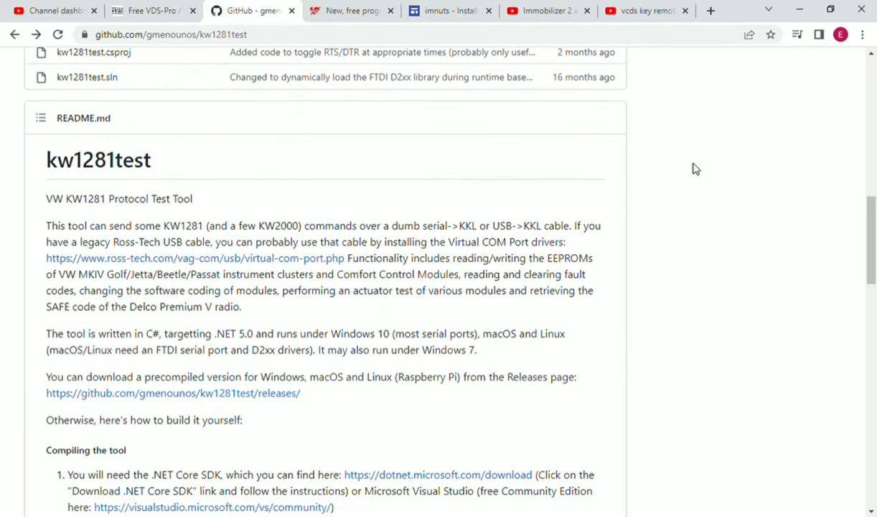
mouse_move(366, 218)
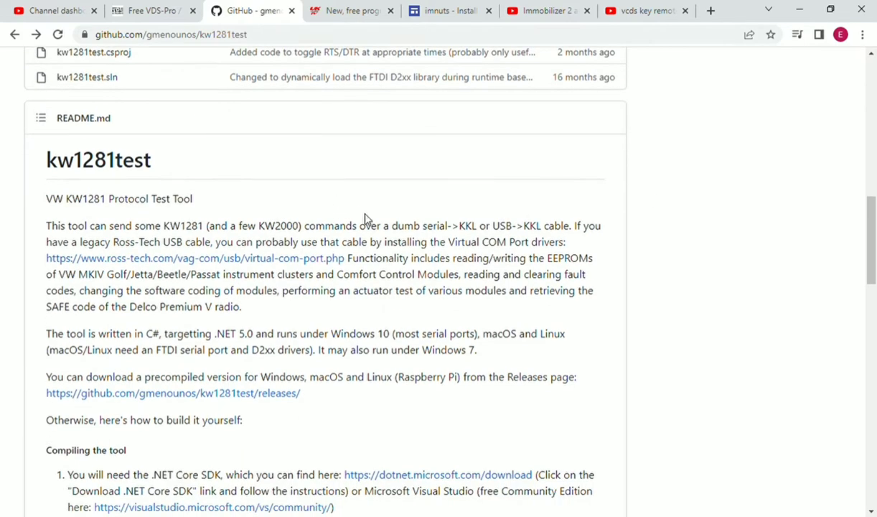
mouse_move(387, 318)
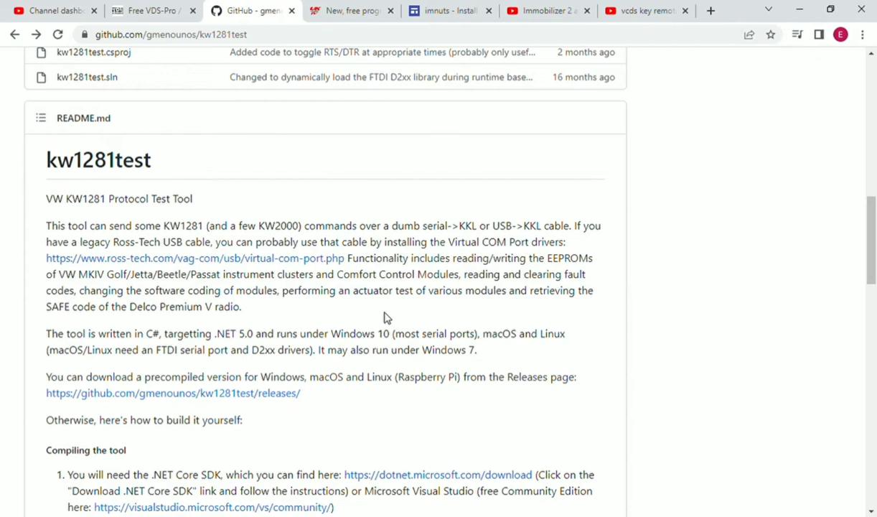
mouse_move(404, 323)
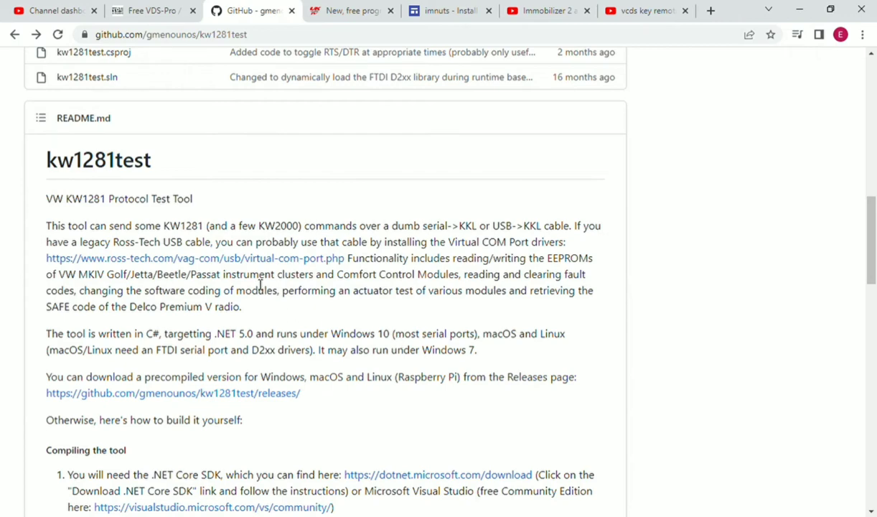
mouse_move(287, 282)
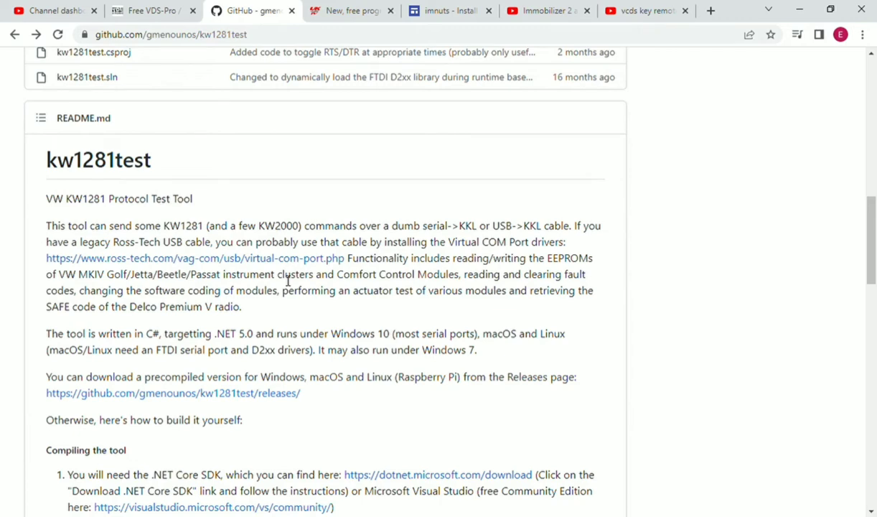
mouse_move(351, 159)
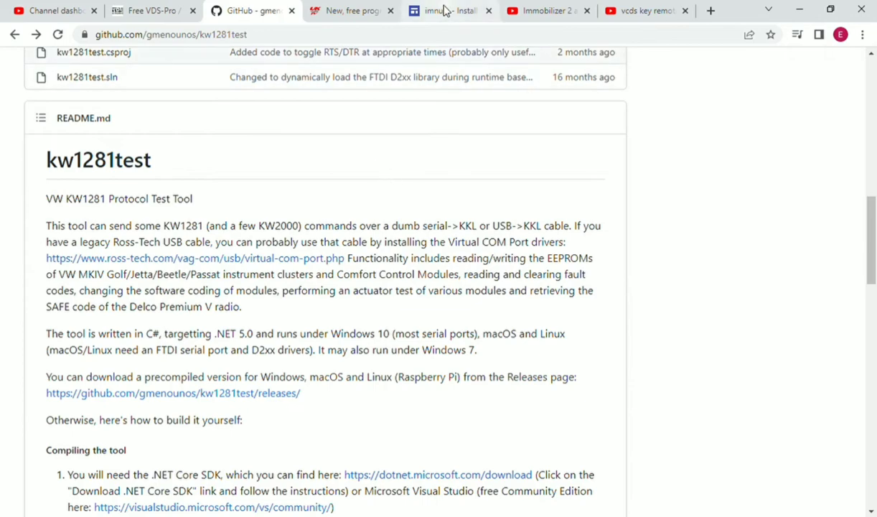
Switch to the imnuts 'Install & Setup Ross-Tech VCP Drivers' guide and read its introduction
click(450, 10)
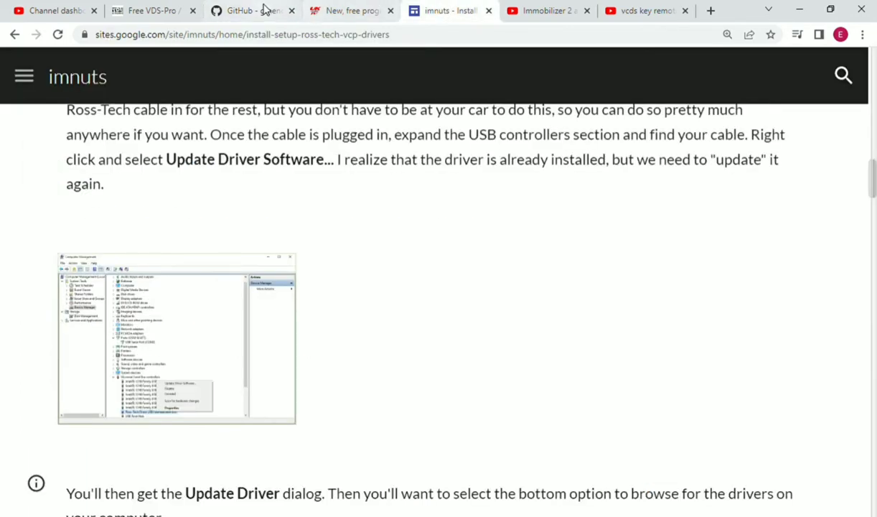
click(251, 10)
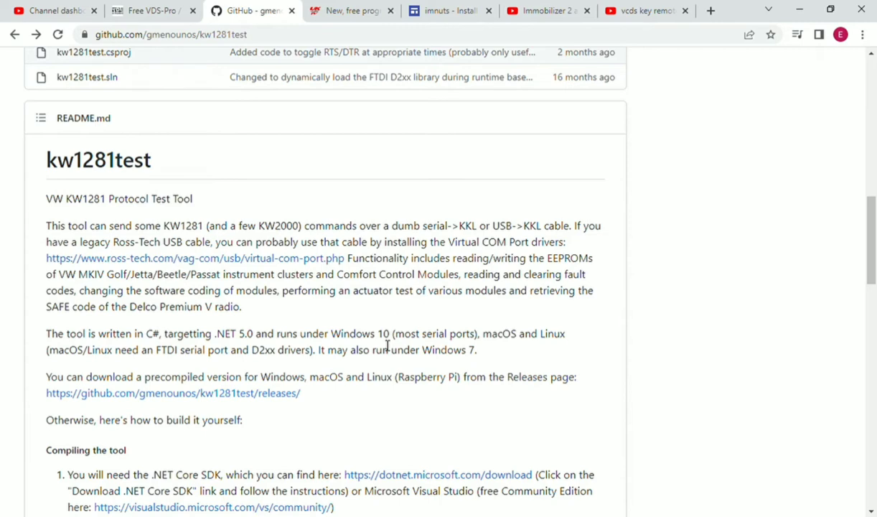
mouse_move(429, 224)
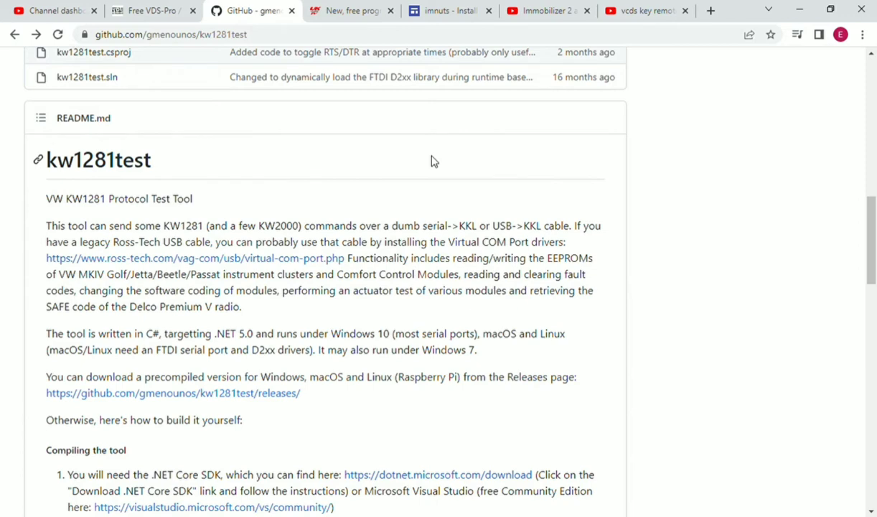
mouse_move(427, 180)
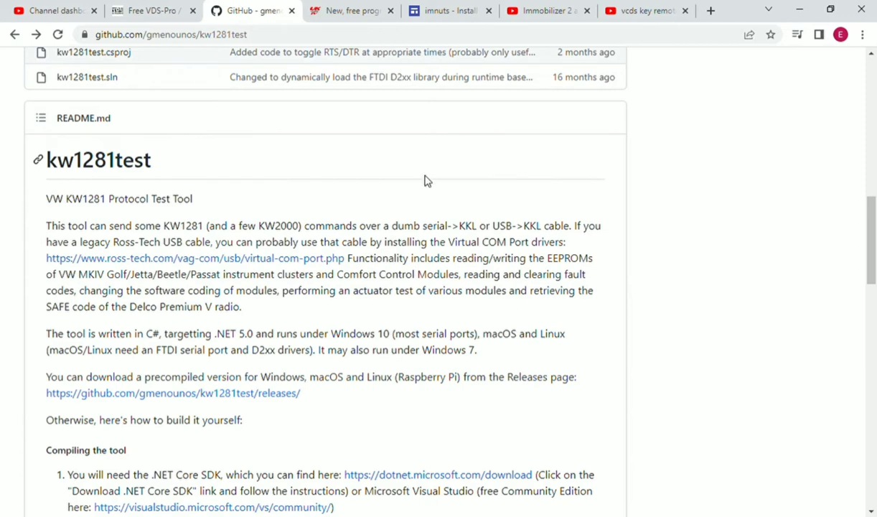
click(450, 10)
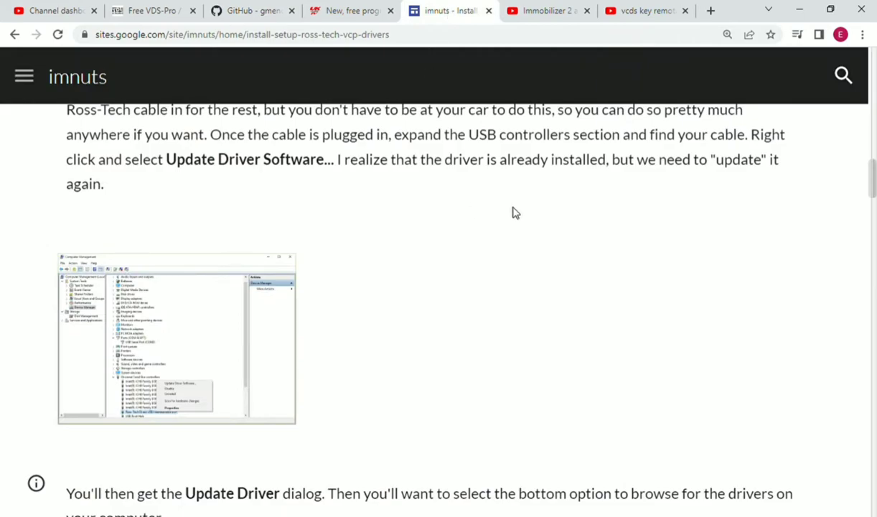
scroll(up, 3)
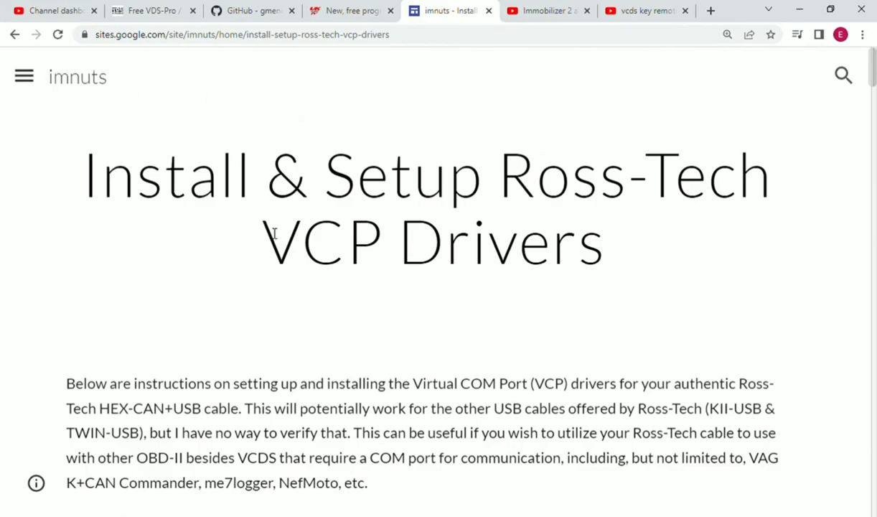
scroll(down, 3)
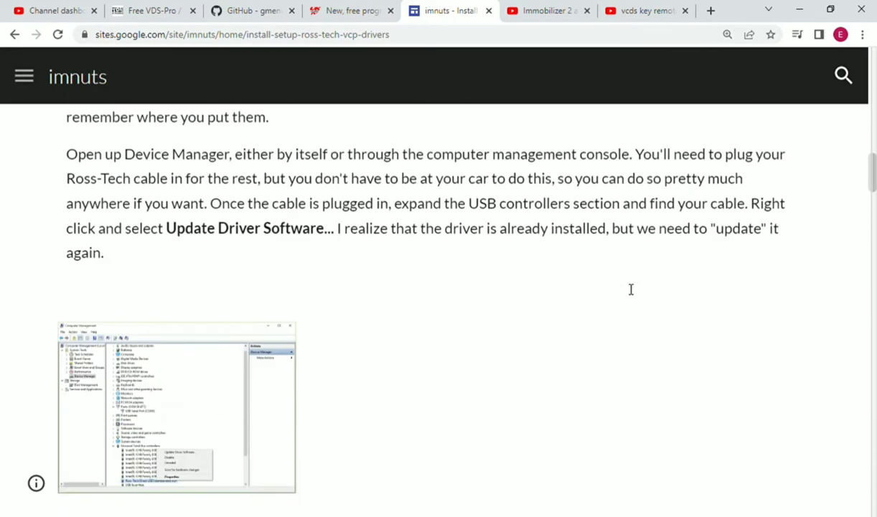
scroll(down, 3)
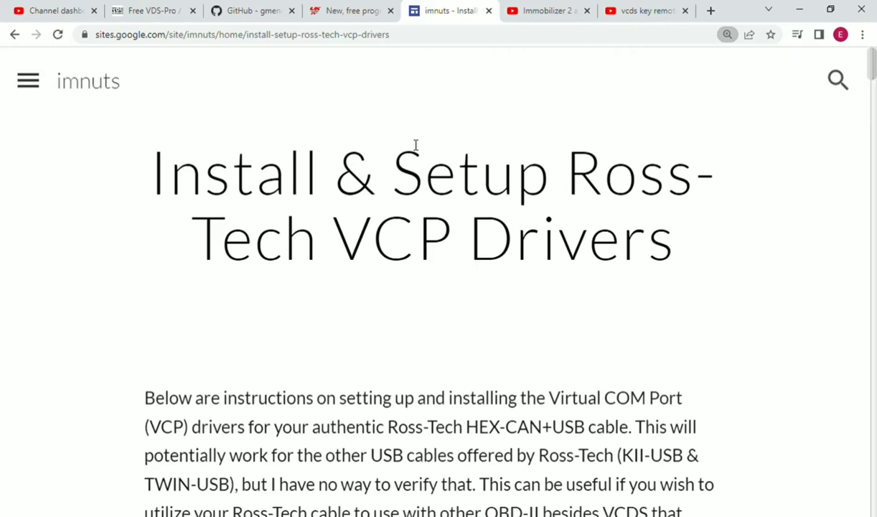
scroll(down, 3)
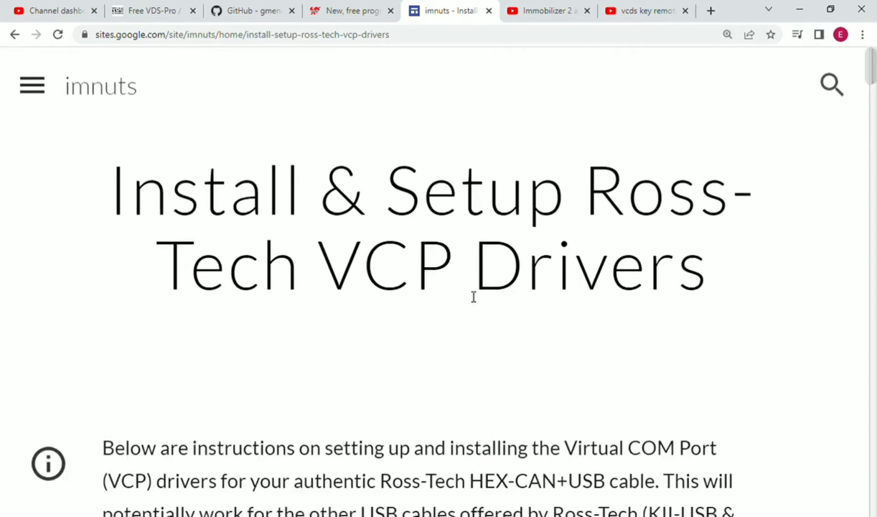
mouse_move(446, 159)
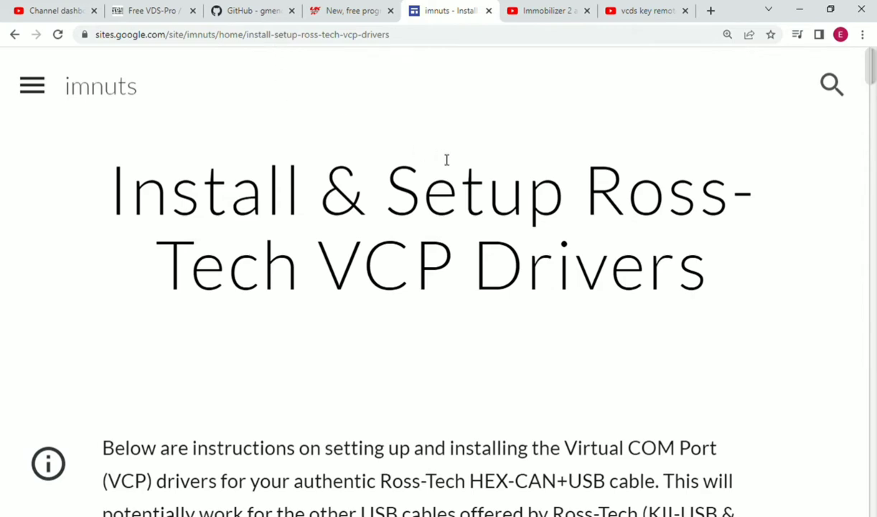
mouse_move(453, 145)
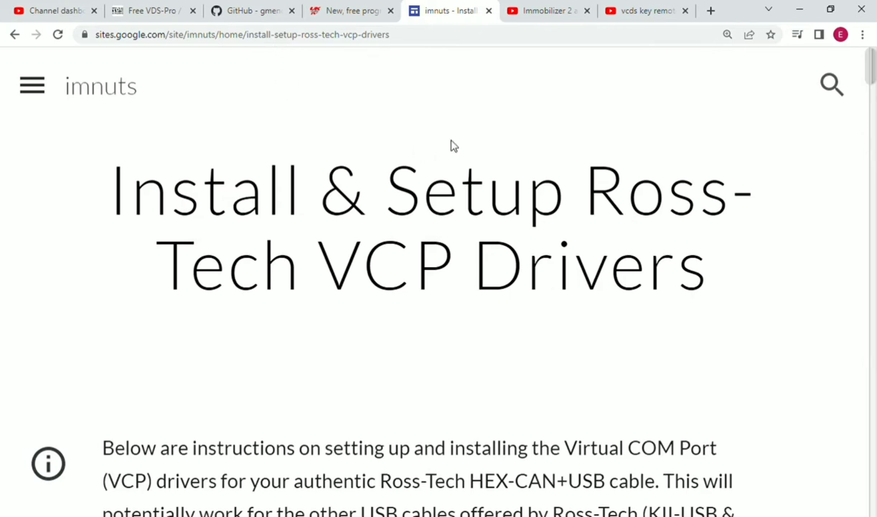
scroll(down, 3)
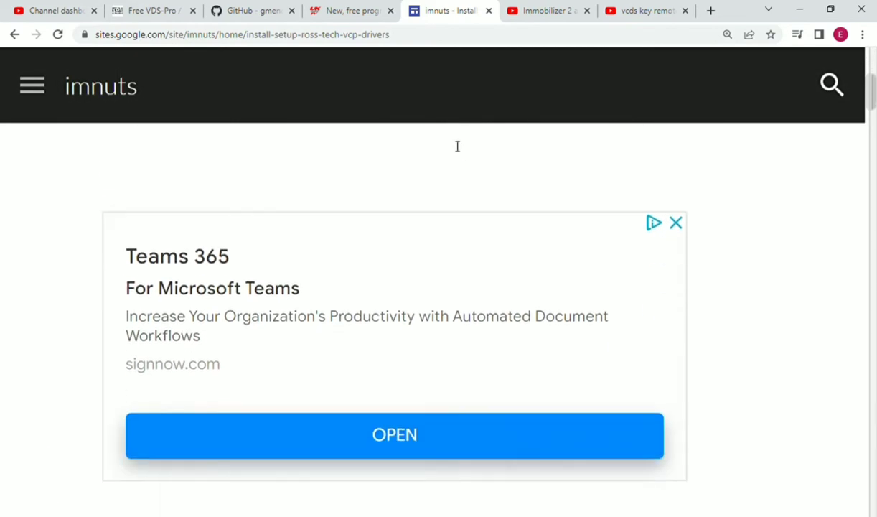
Scroll past the Device Manager and Update Driver screenshots to the Ross-Tech driver selection
click(674, 222)
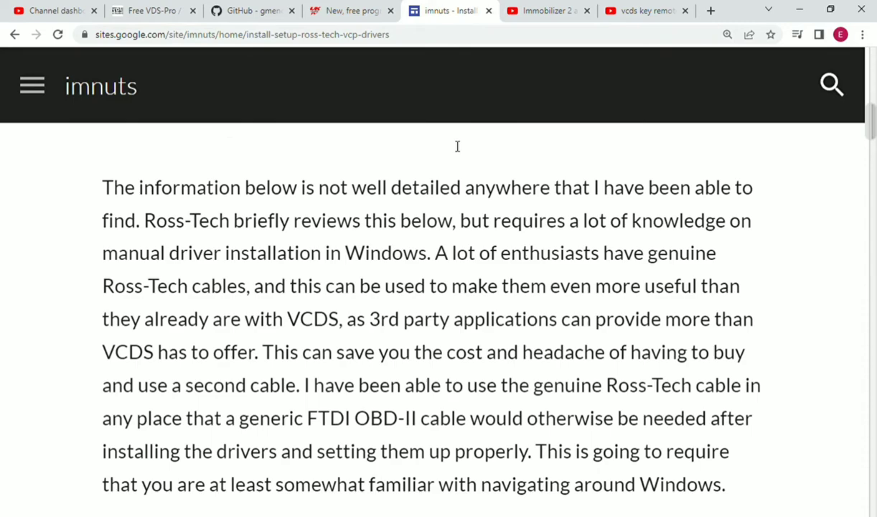
scroll(down, 3)
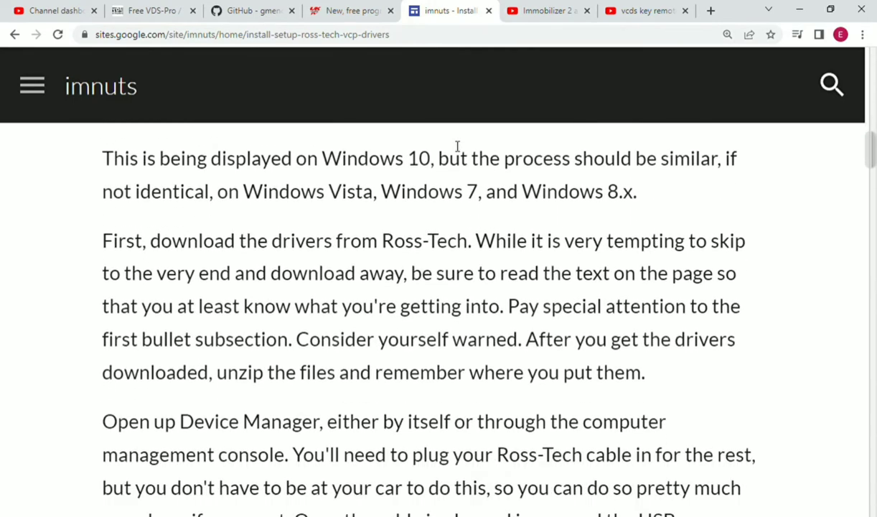
scroll(down, 3)
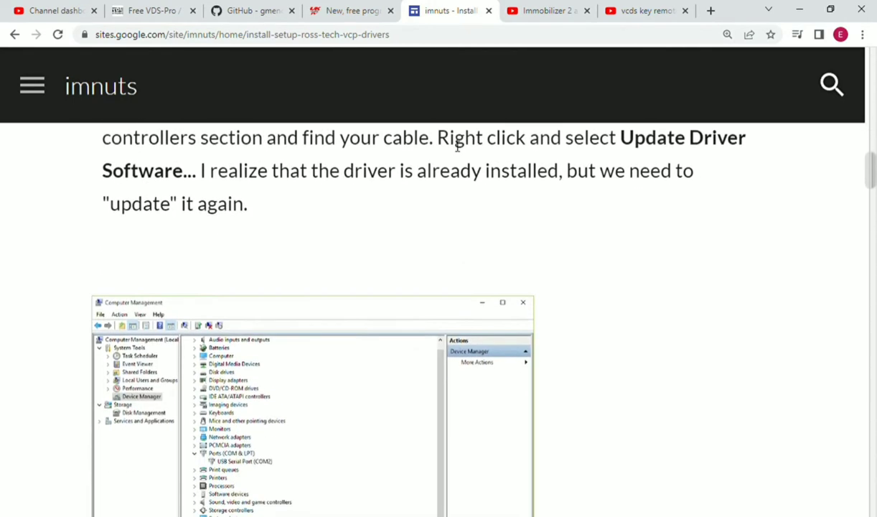
scroll(down, 3)
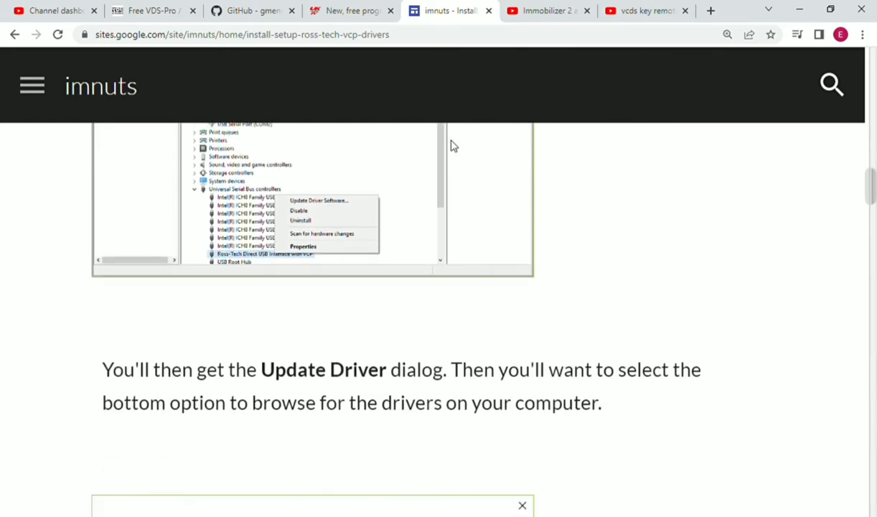
scroll(down, 3)
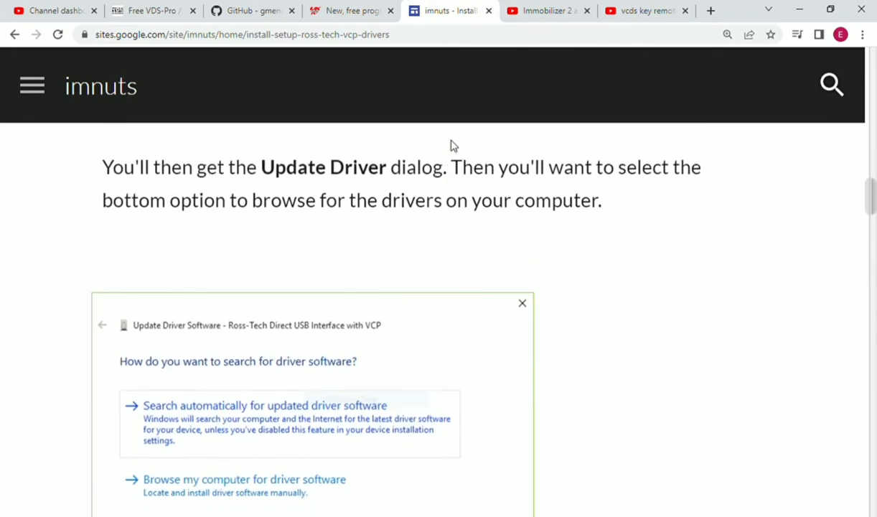
scroll(down, 3)
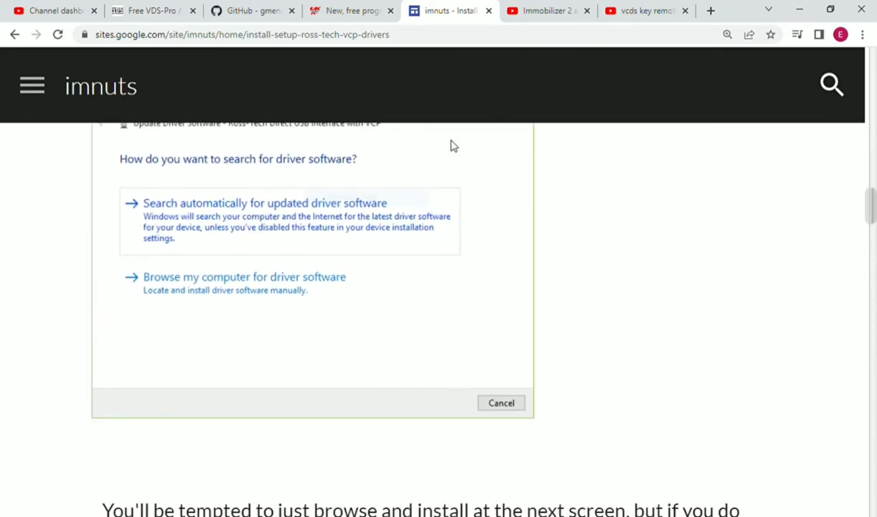
scroll(down, 3)
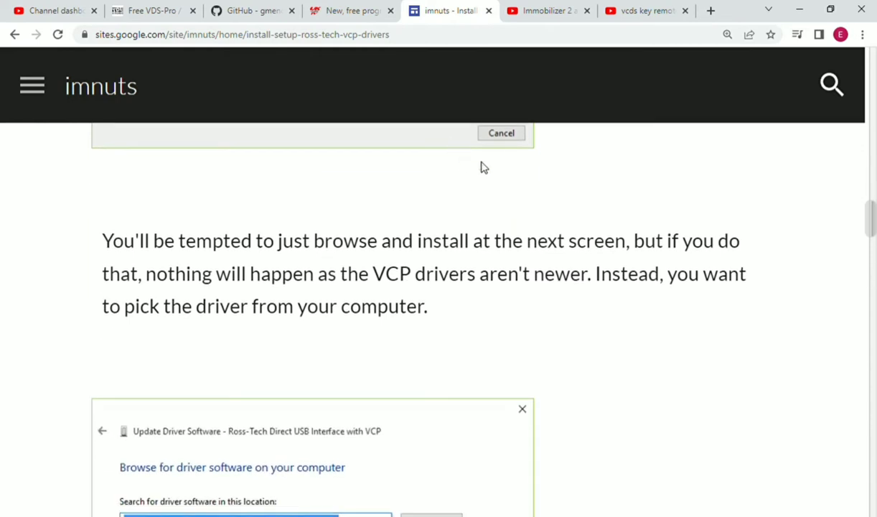
mouse_move(454, 190)
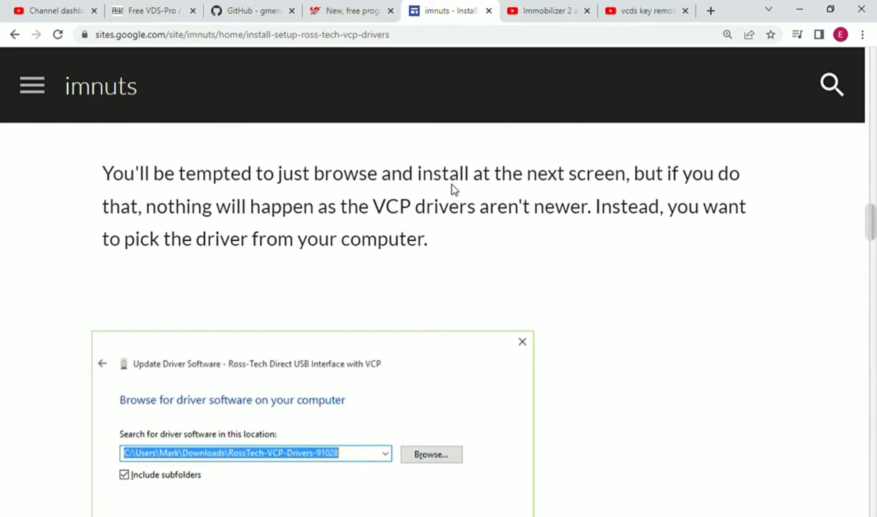
scroll(down, 3)
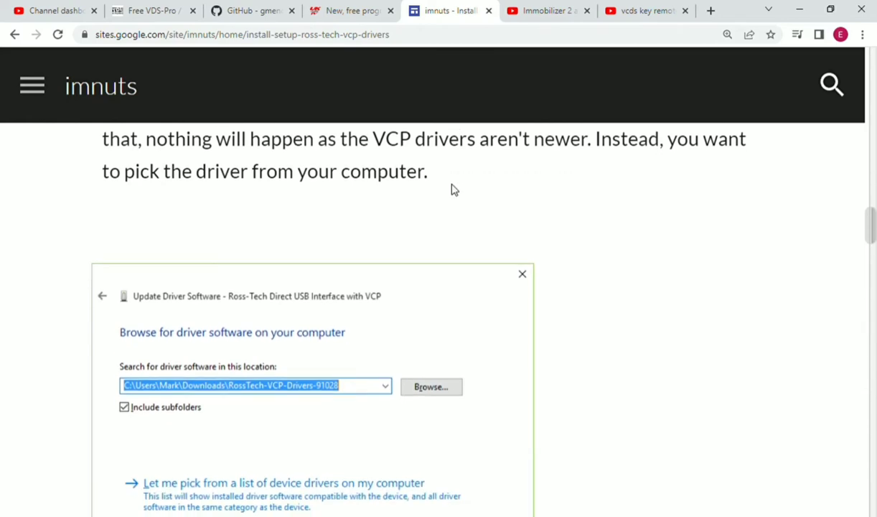
scroll(down, 3)
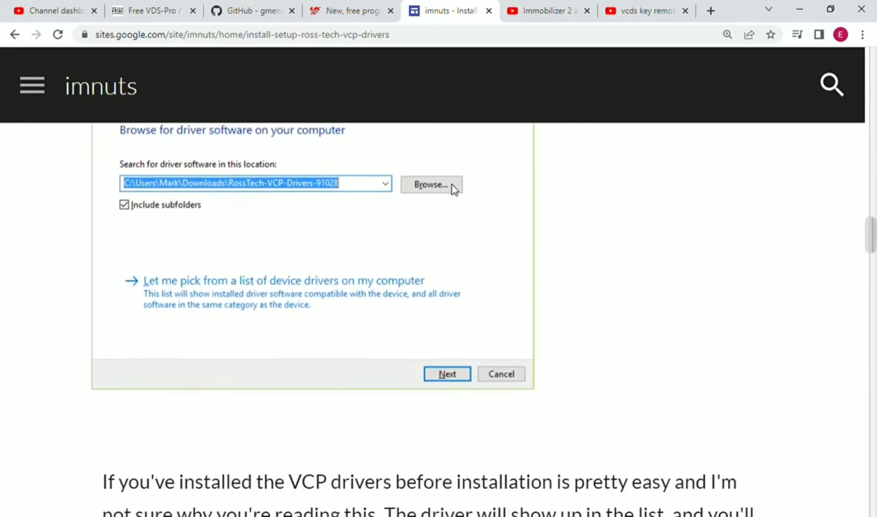
scroll(down, 3)
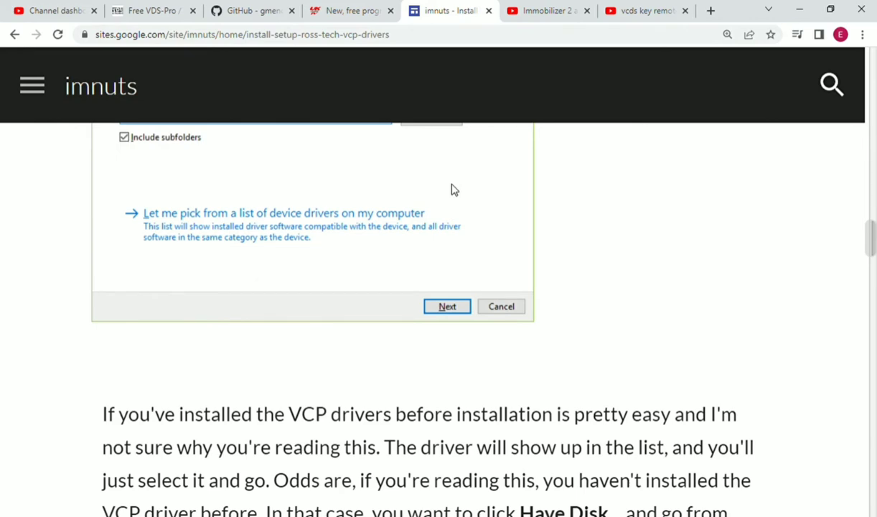
scroll(down, 3)
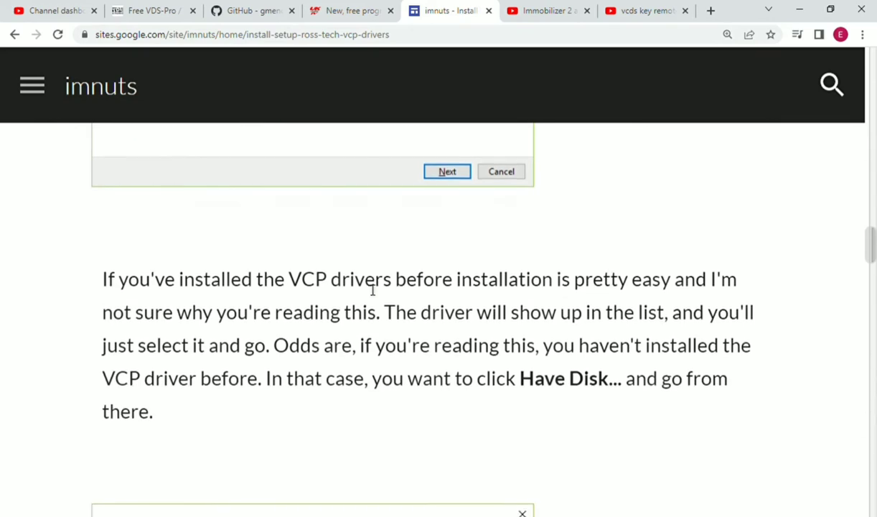
scroll(down, 3)
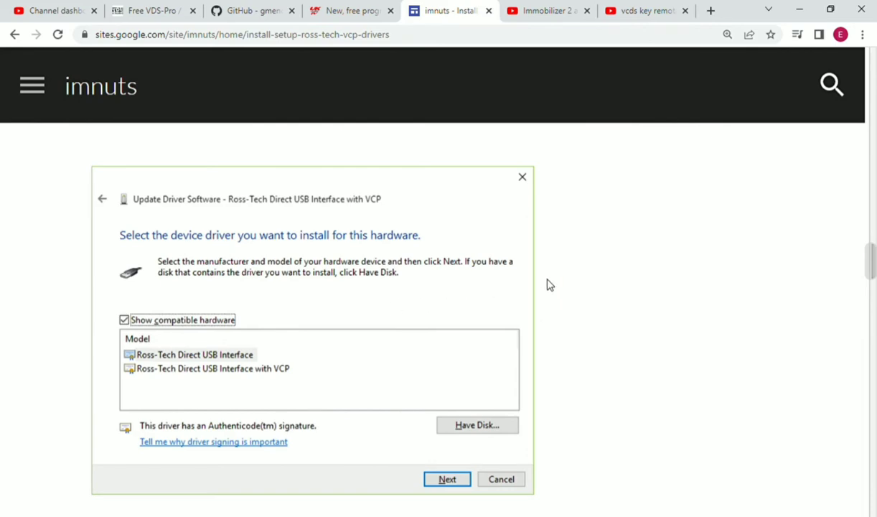
Scroll past the Have Disk, Load VCP and Port Settings screenshots to COM2 Advanced Settings
scroll(down, 3)
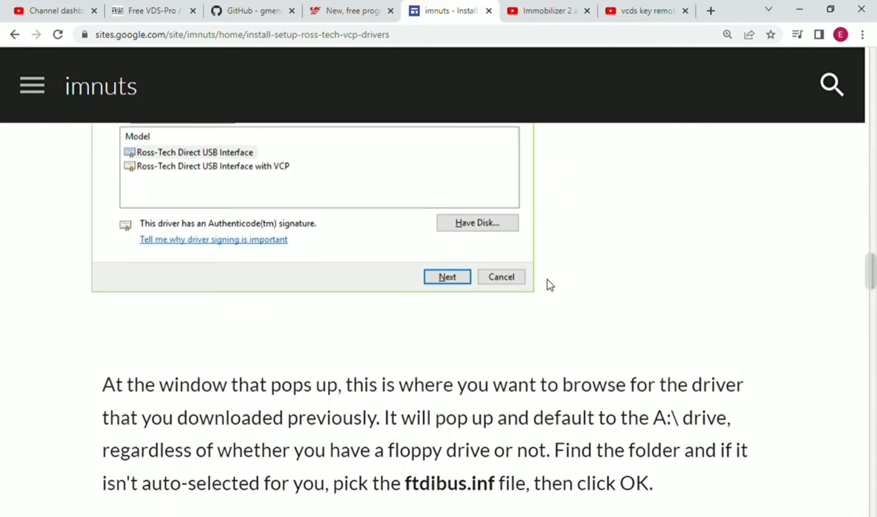
scroll(down, 3)
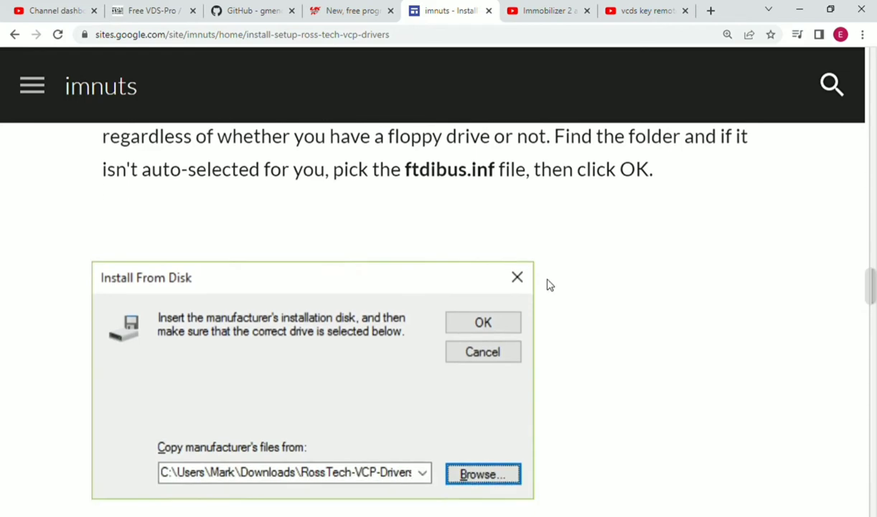
scroll(down, 3)
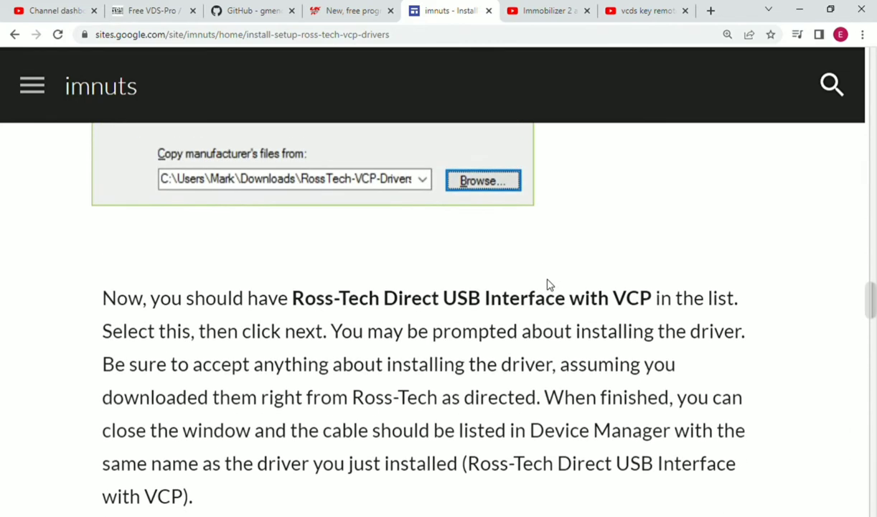
scroll(down, 3)
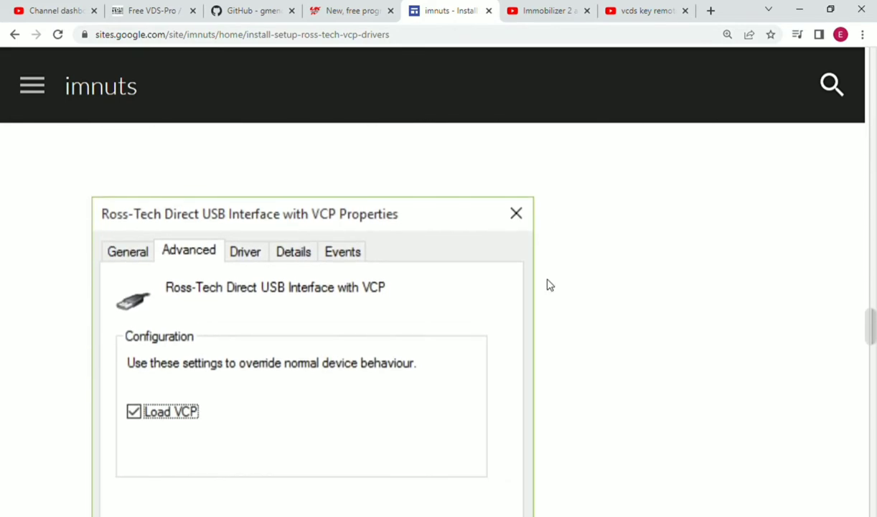
scroll(down, 3)
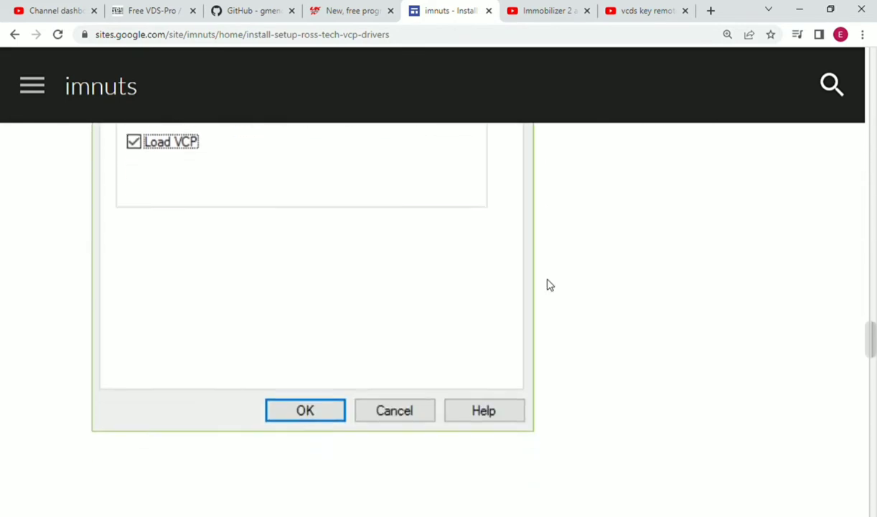
scroll(down, 3)
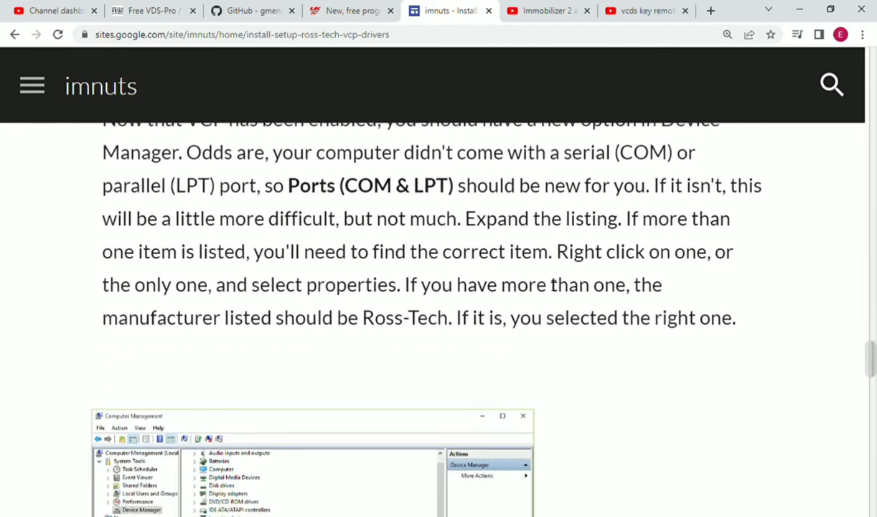
scroll(down, 3)
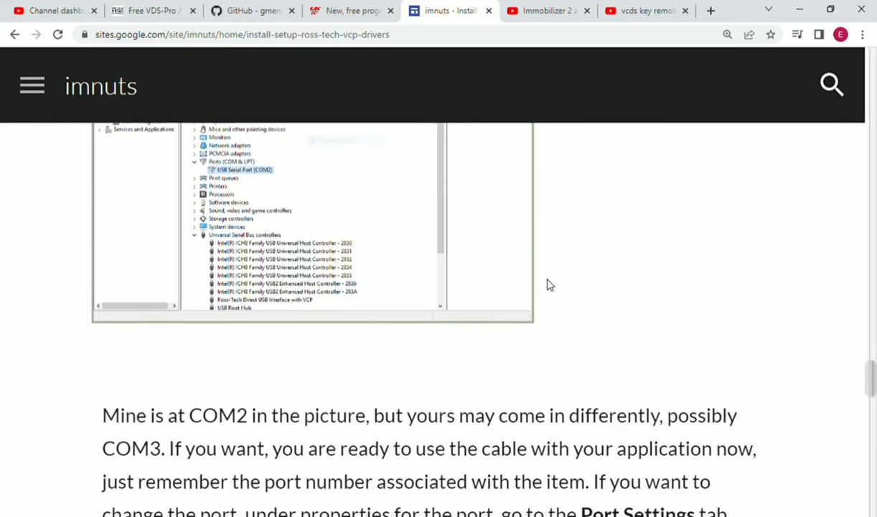
scroll(down, 3)
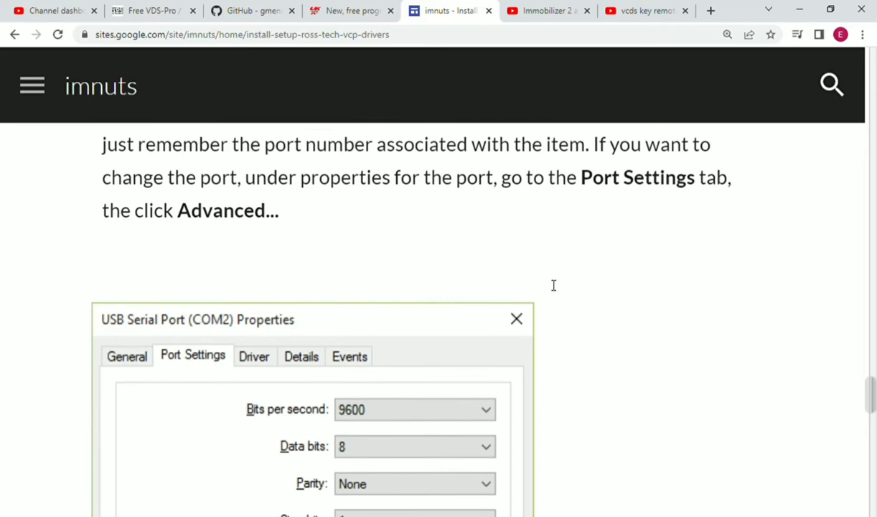
scroll(down, 3)
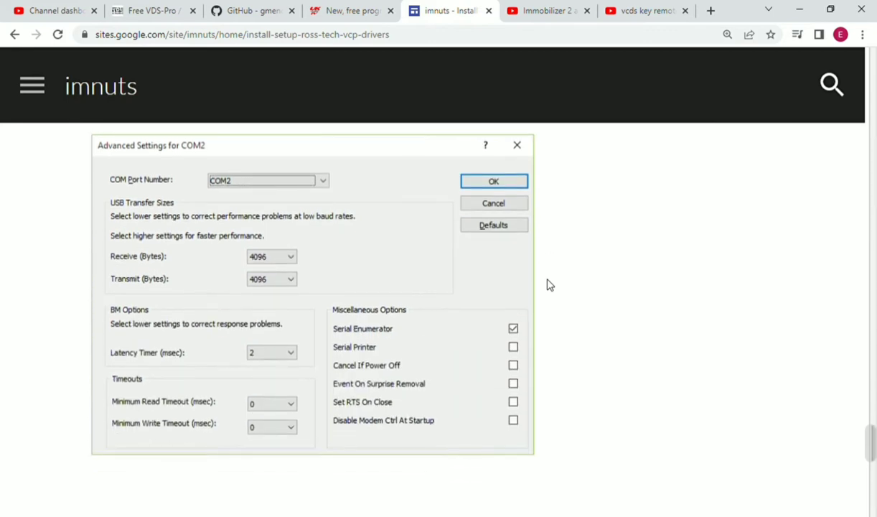
Reach the closing 'guide on pulling your SKC' link, then scroll back to the COM2 screenshot
click(493, 180)
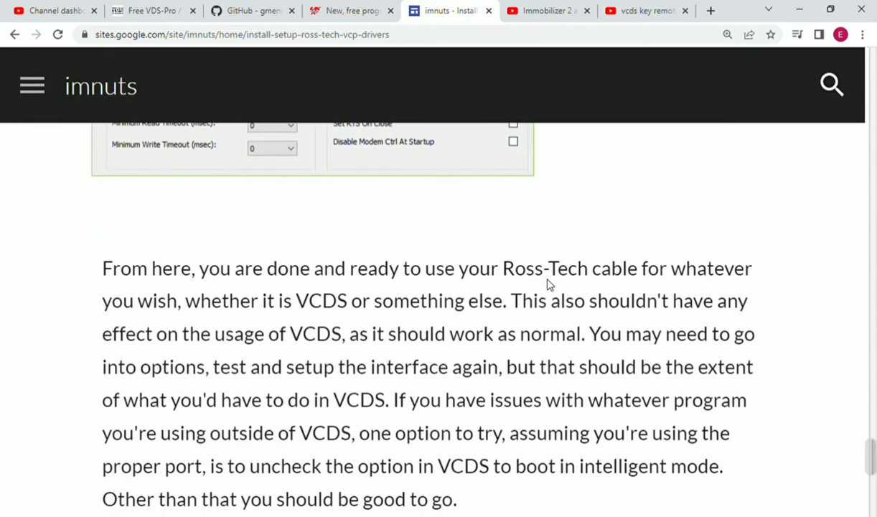
scroll(down, 3)
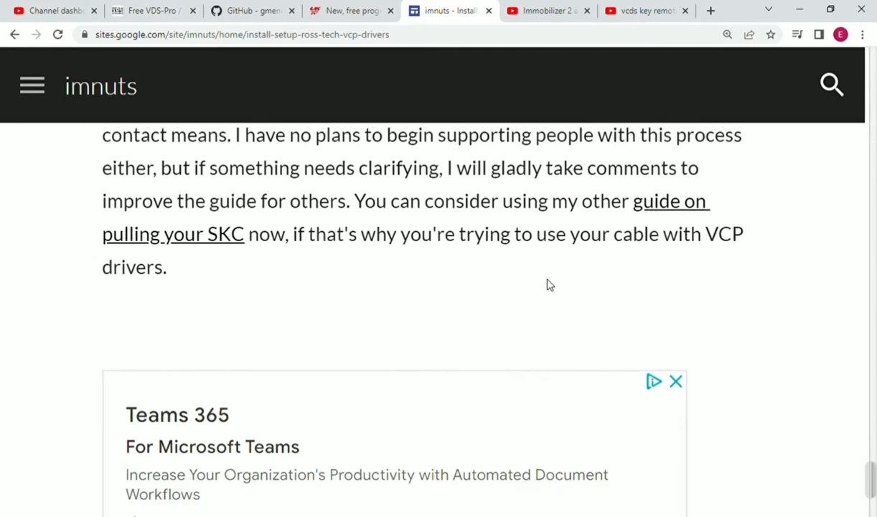
scroll(up, 3)
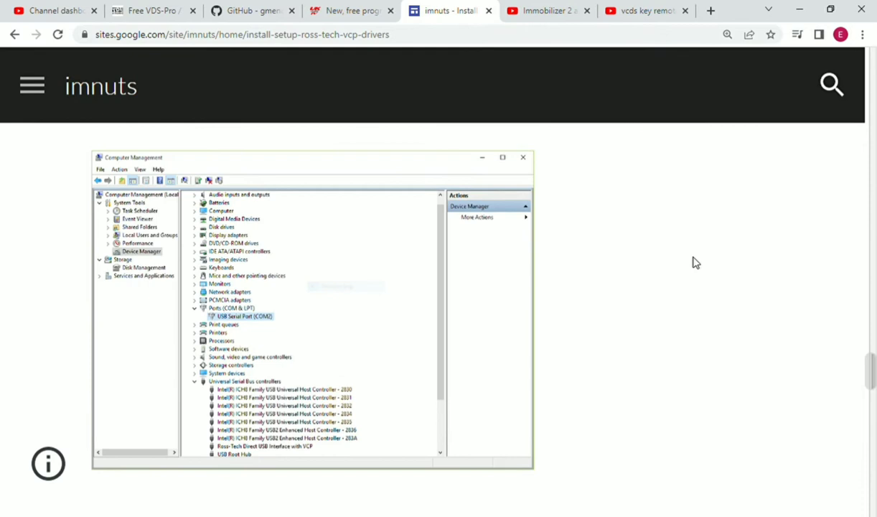
mouse_move(329, 361)
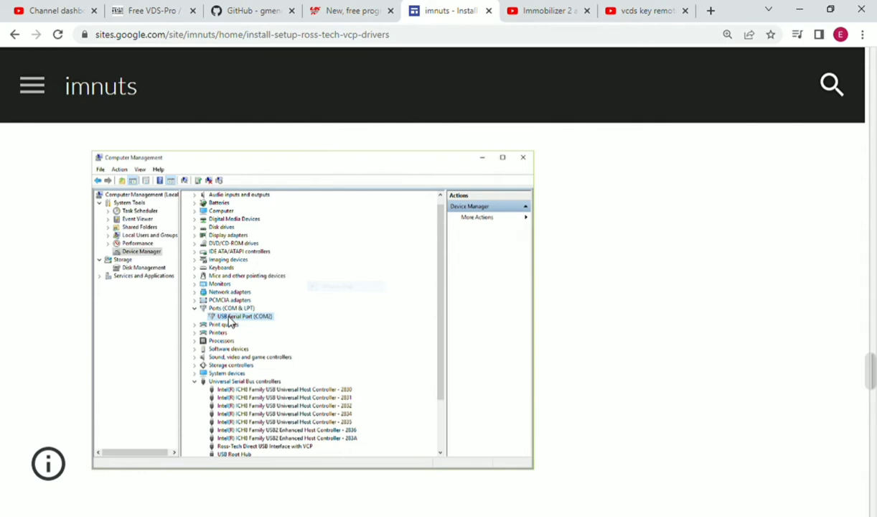
mouse_move(228, 322)
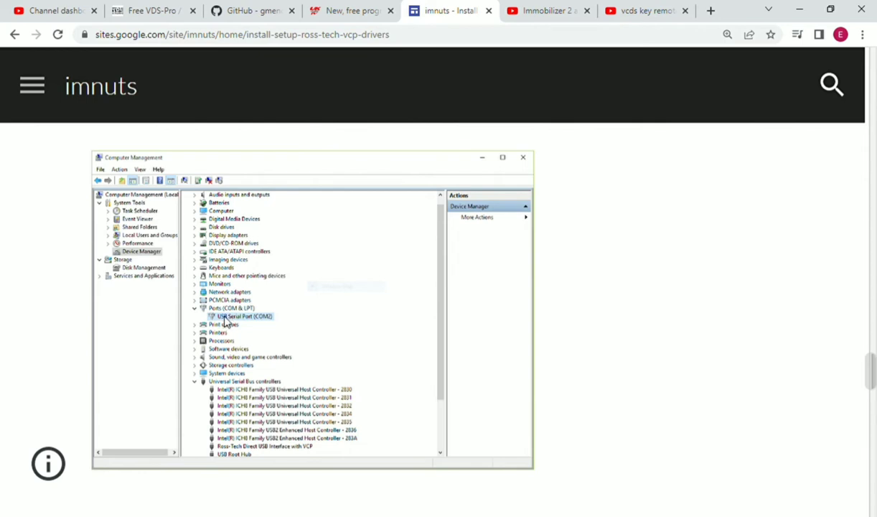
mouse_move(228, 322)
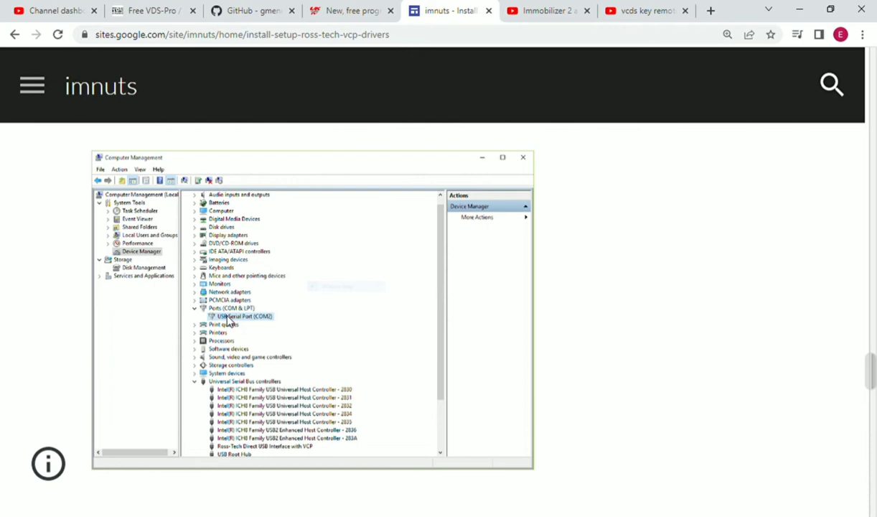
mouse_move(229, 318)
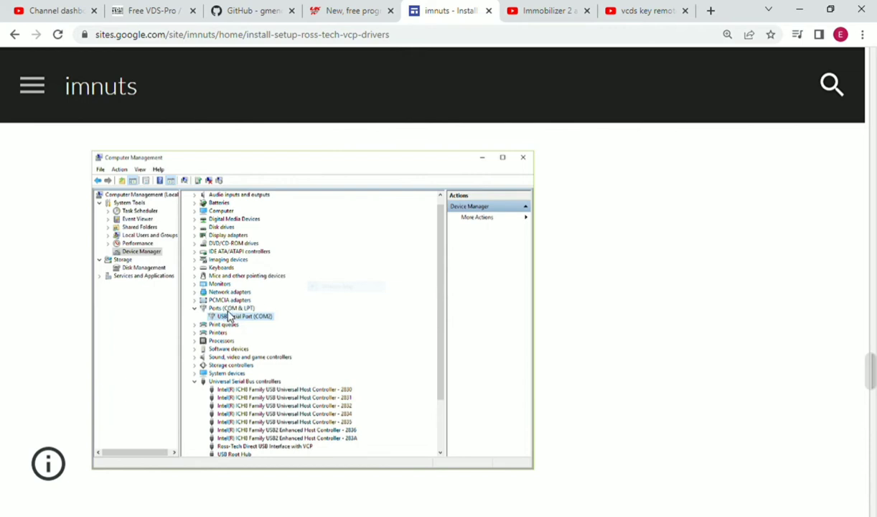
mouse_move(519, 308)
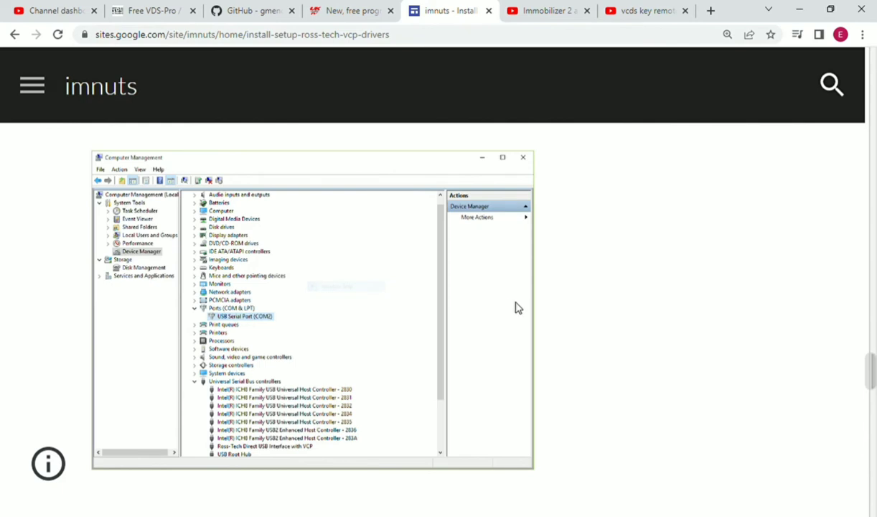
mouse_move(565, 351)
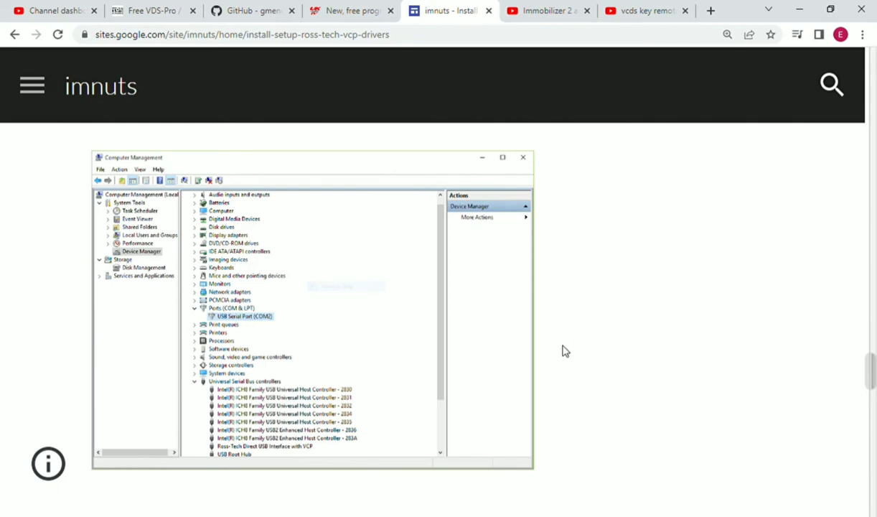
mouse_move(638, 354)
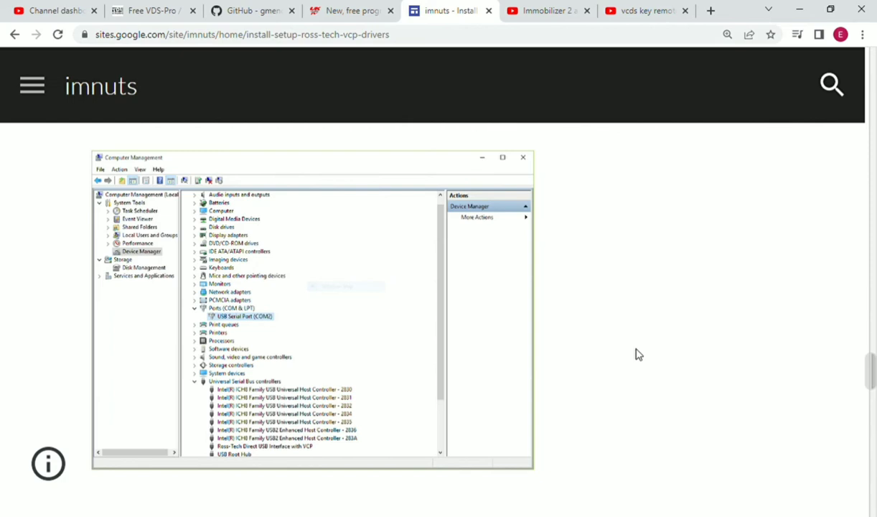
mouse_move(633, 320)
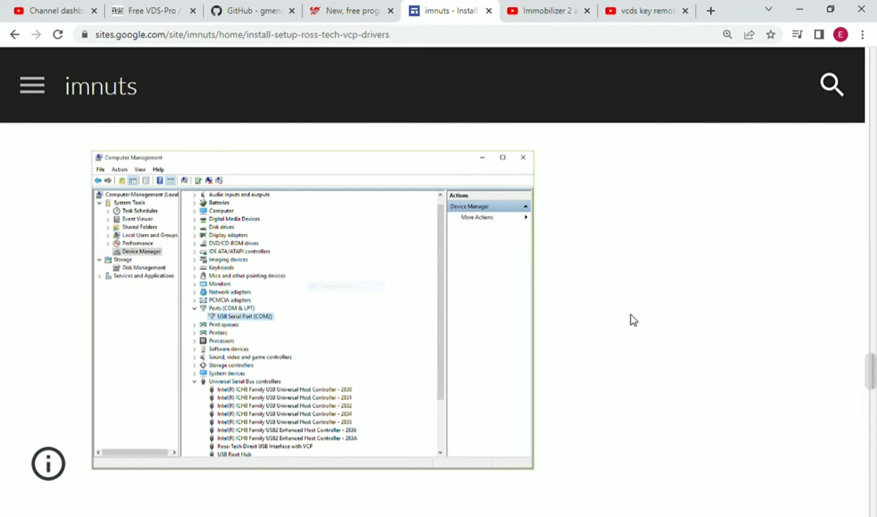
mouse_move(606, 367)
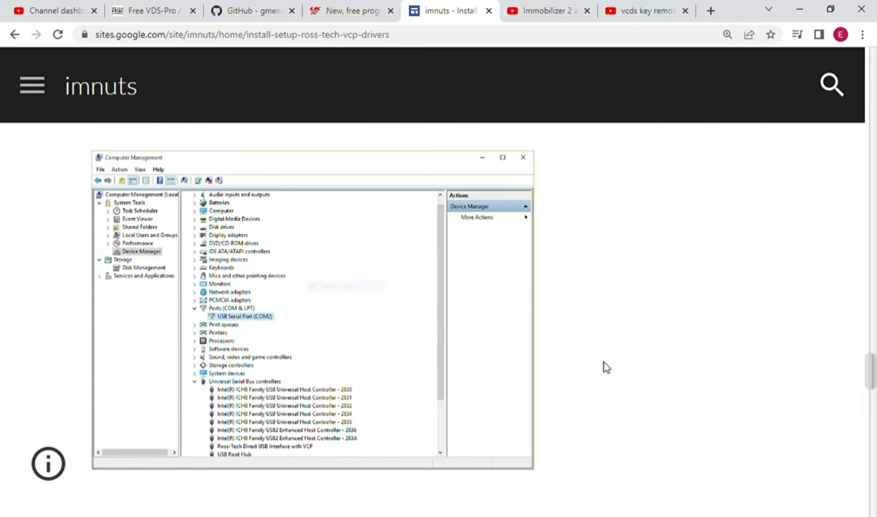
Switch to the GitHub tab showing the kw1281test README
click(251, 10)
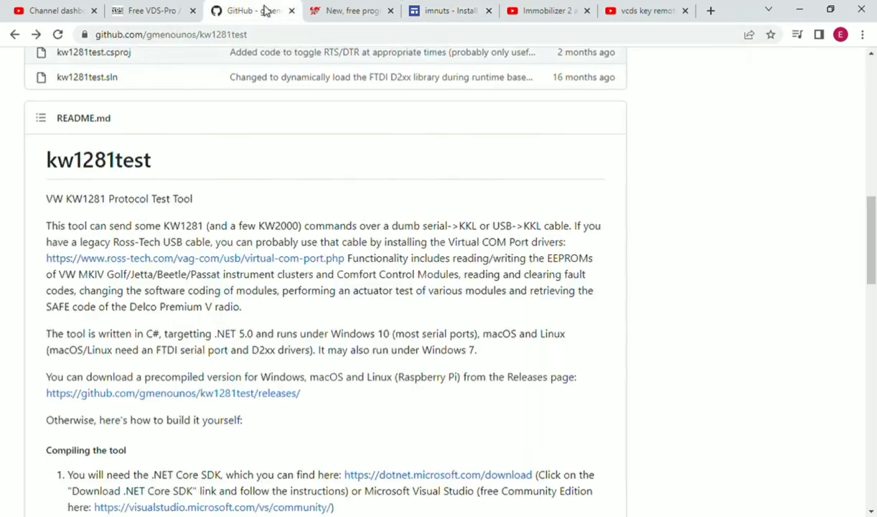
mouse_move(402, 211)
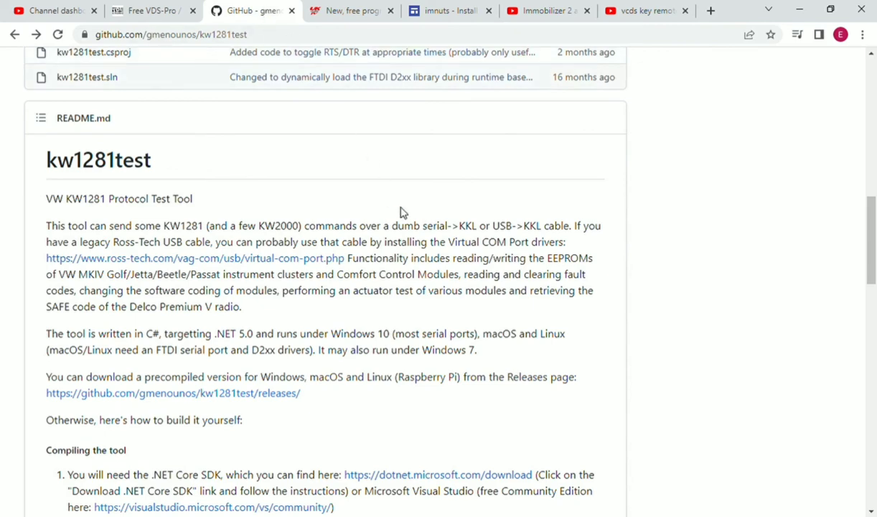
Scroll through the kw1281test README and releases list to the v0.74-beta pre-release
scroll(down, 3)
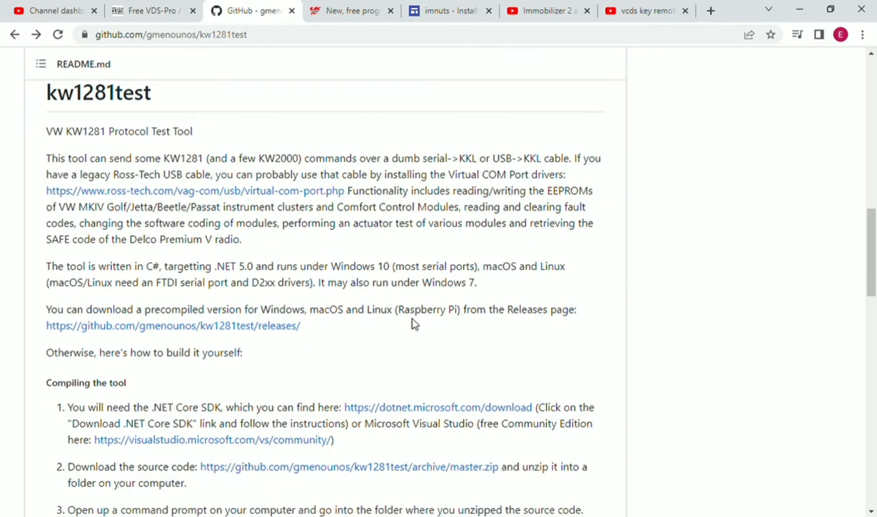
mouse_move(236, 330)
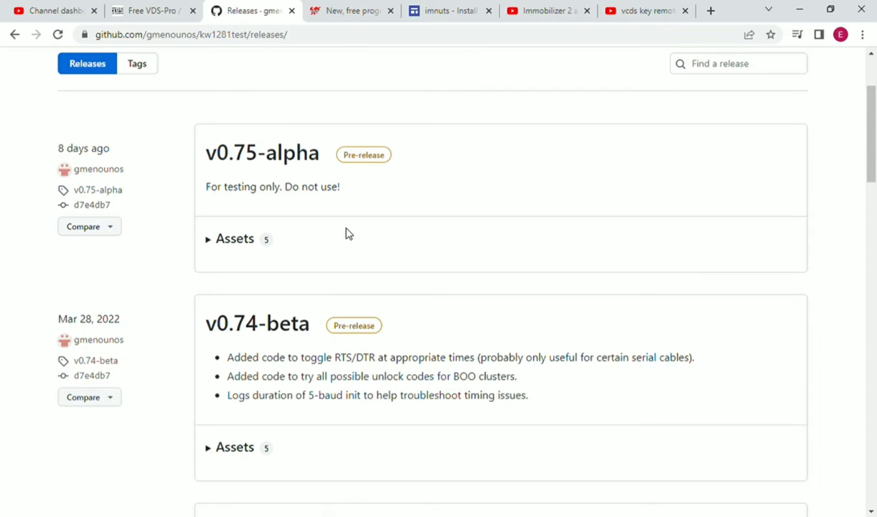
mouse_move(420, 241)
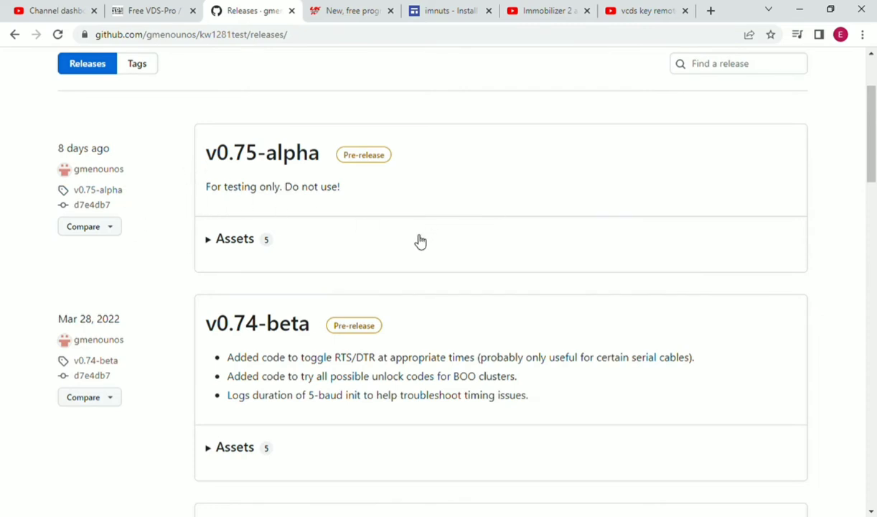
mouse_move(540, 261)
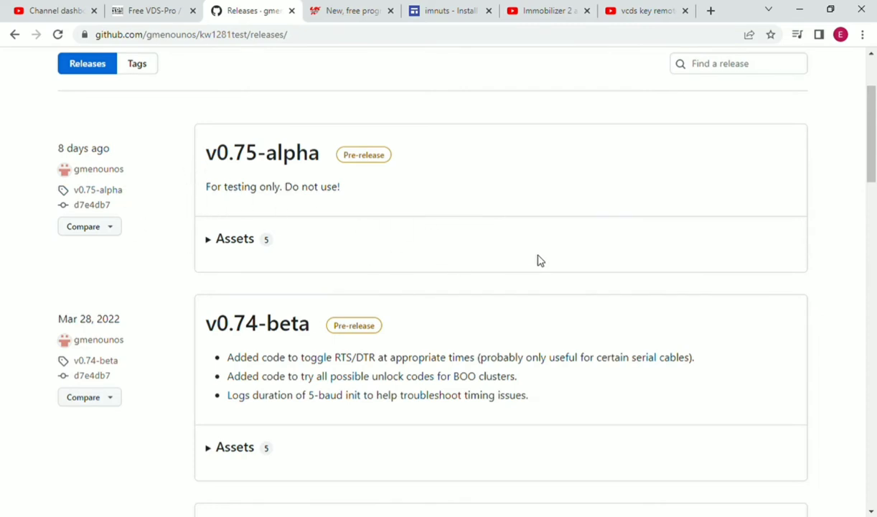
scroll(down, 3)
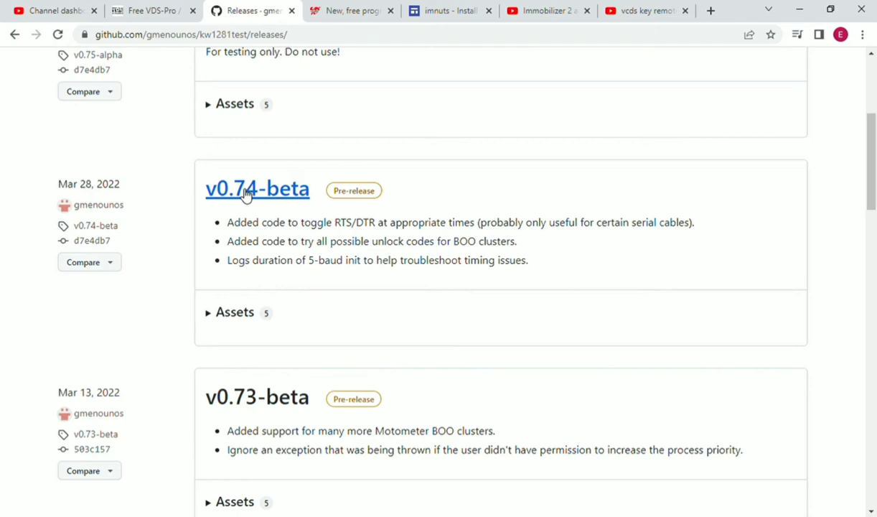
mouse_move(266, 206)
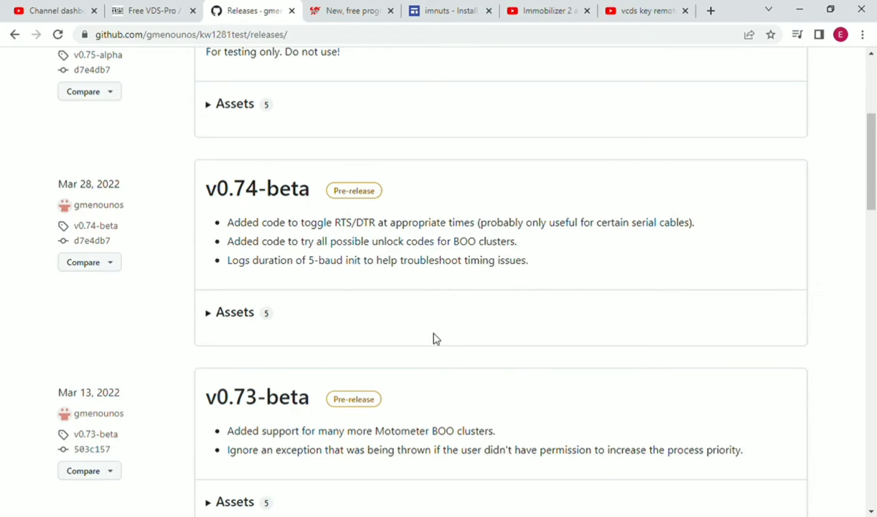
mouse_move(850, 78)
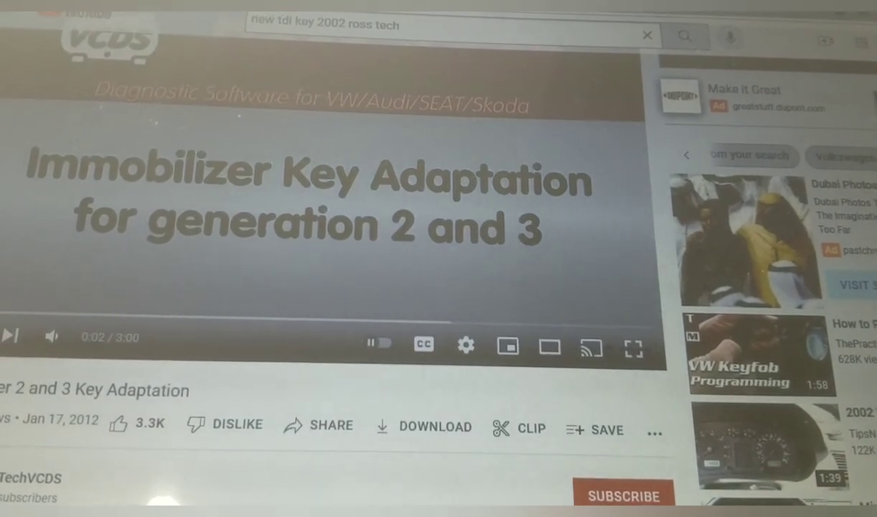
Search 'apps:' in the Start menu and launch Command Prompt from Recent
click(403, 440)
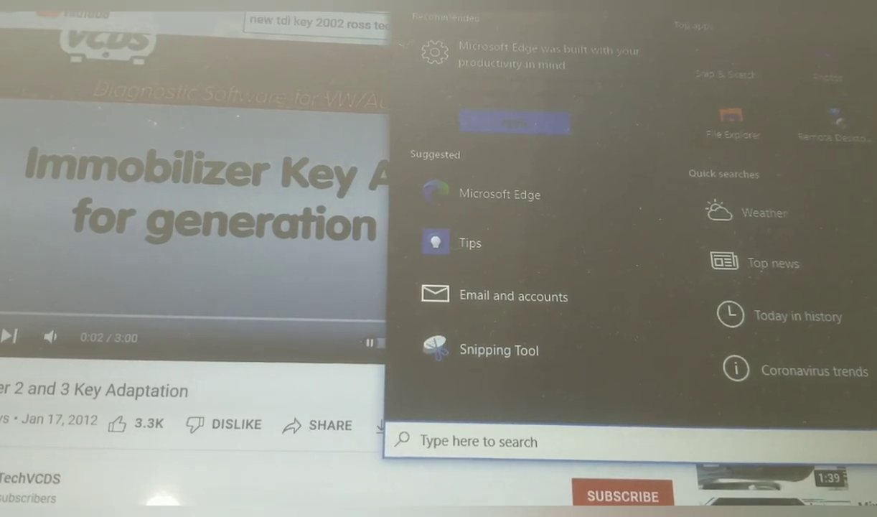
text(apps:)
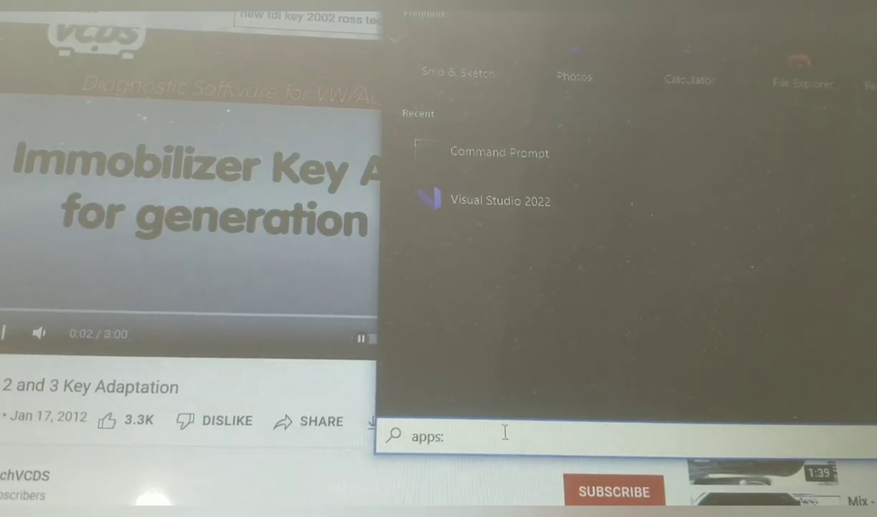
click(499, 152)
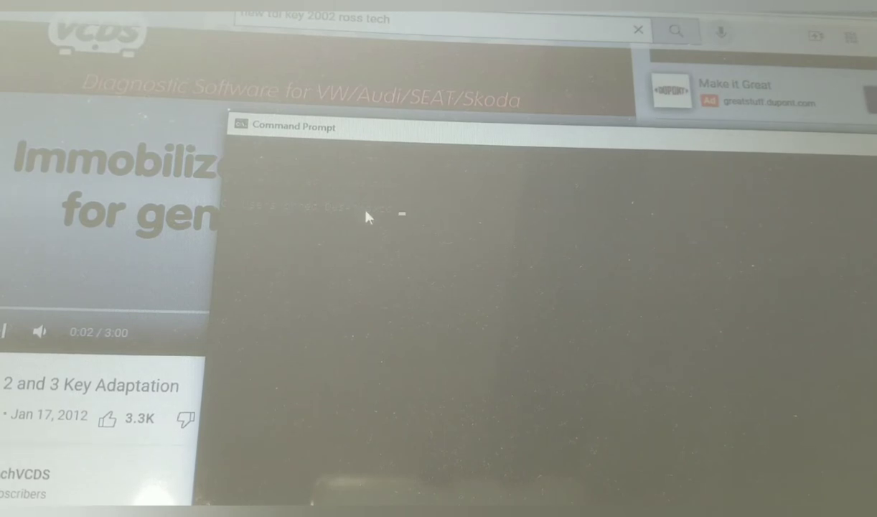
mouse_move(688, 381)
text(KW1281Test COM2 10400 17 GetSKC)
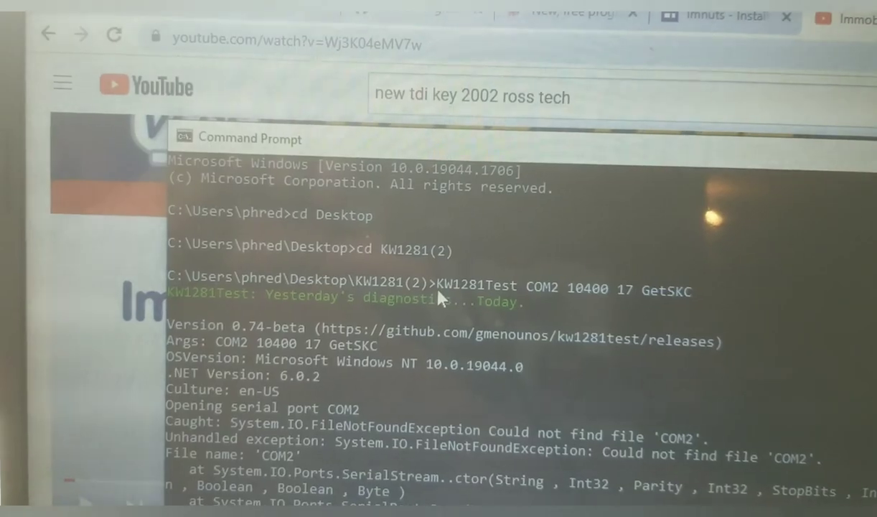
Switch to the uk-mkivs.net forum tab and find the GetSKC example command using COM3
click(574, 13)
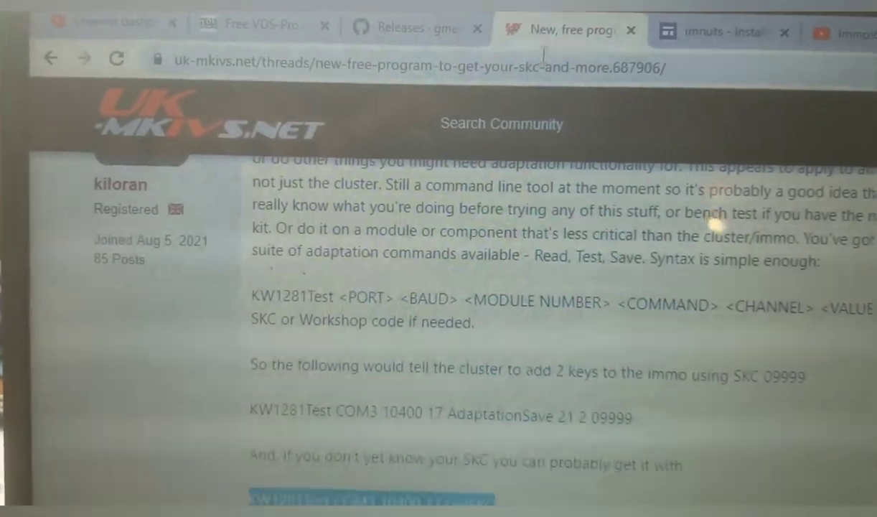
scroll(down, 3)
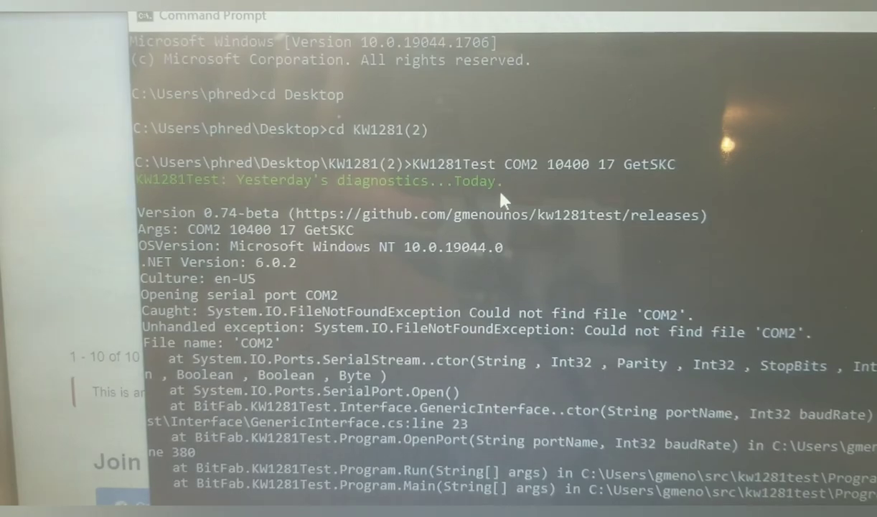
Scroll through the KW1281Test GetSKC output showing the 1J0920906M cluster unlock and EEPROM read
scroll(down, 3)
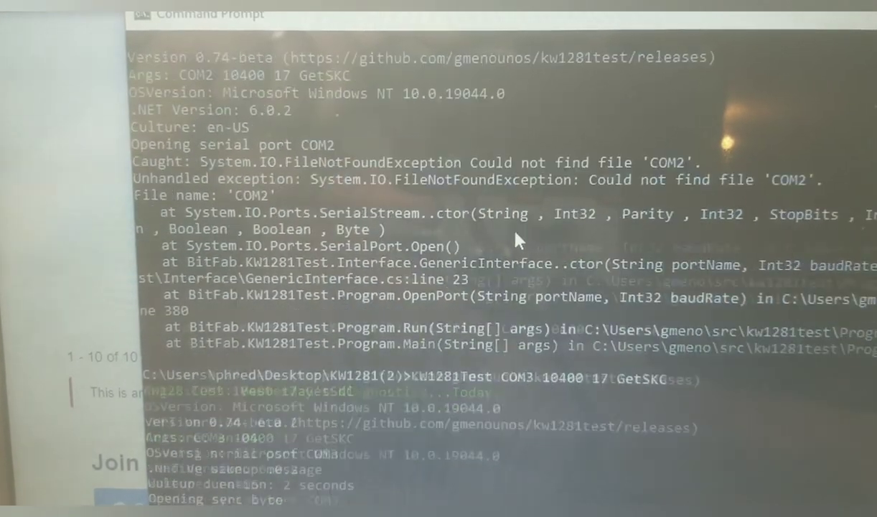
scroll(down, 3)
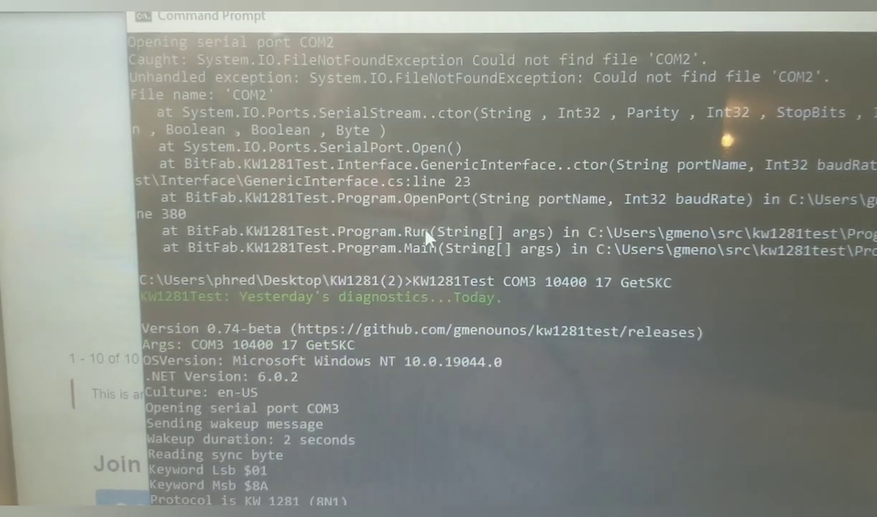
scroll(down, 3)
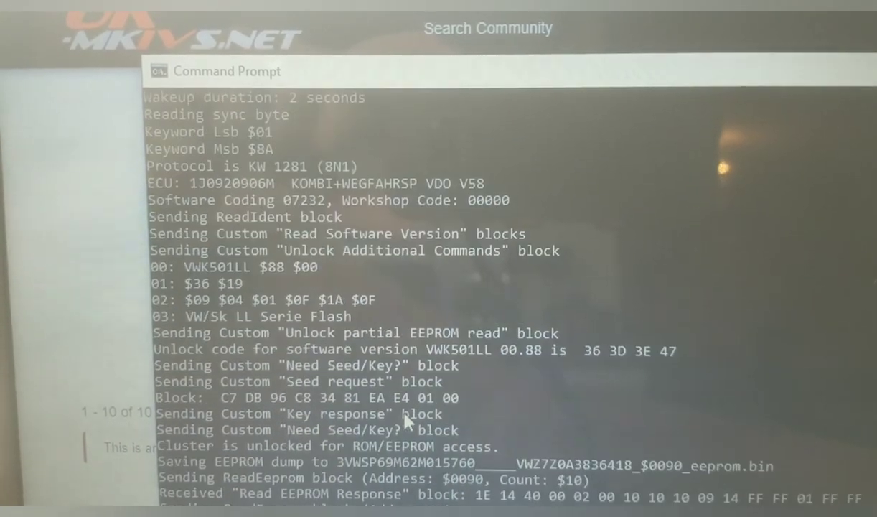
scroll(down, 3)
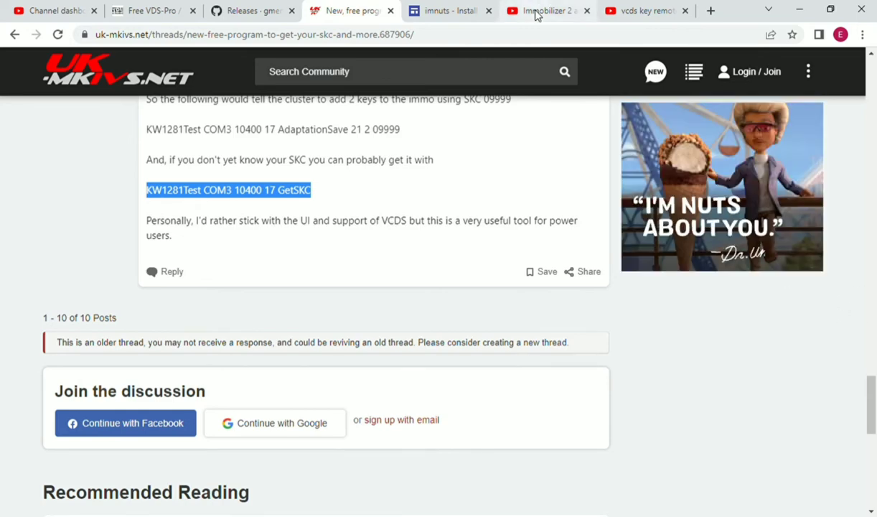
Glance at the vcds key remote adaptation tab, then return to the Immobilizer 2 and 3 video
click(544, 10)
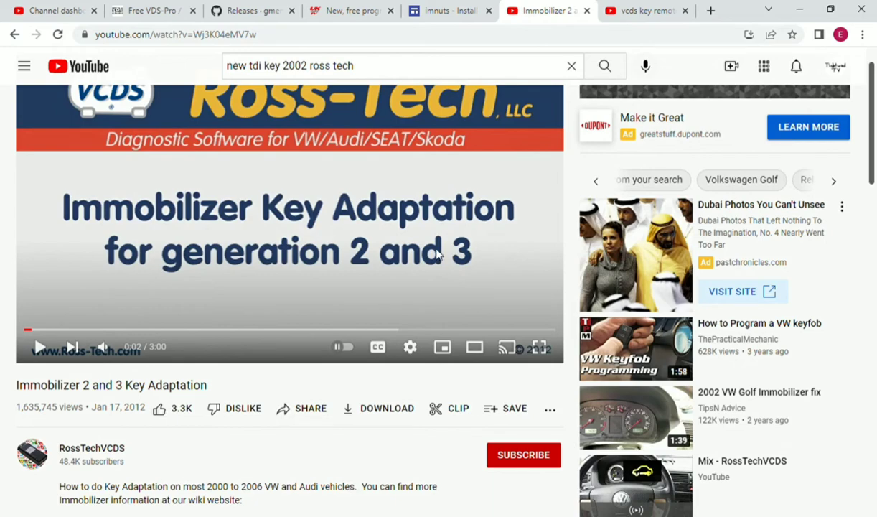
mouse_move(353, 253)
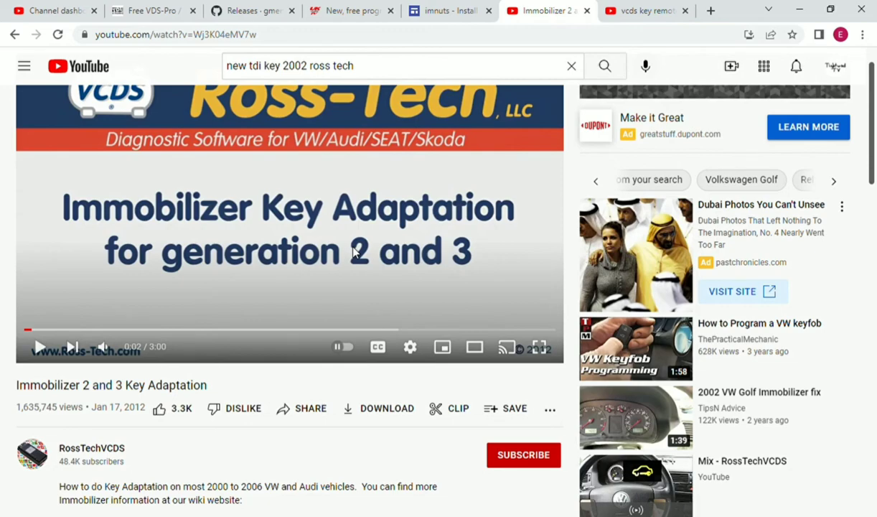
mouse_move(399, 170)
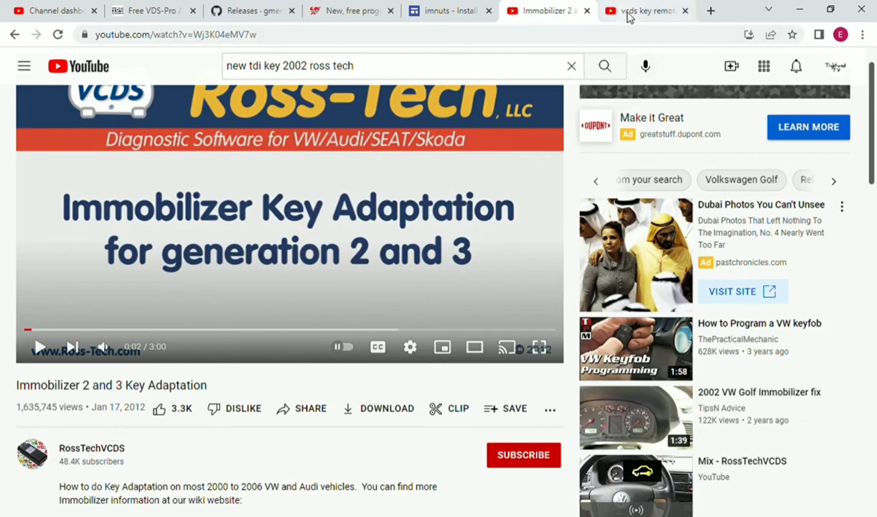
click(644, 10)
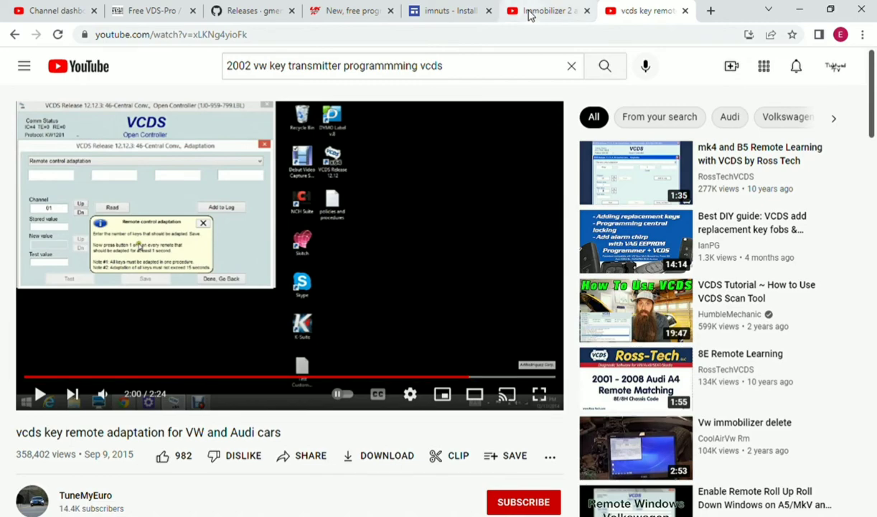
click(545, 10)
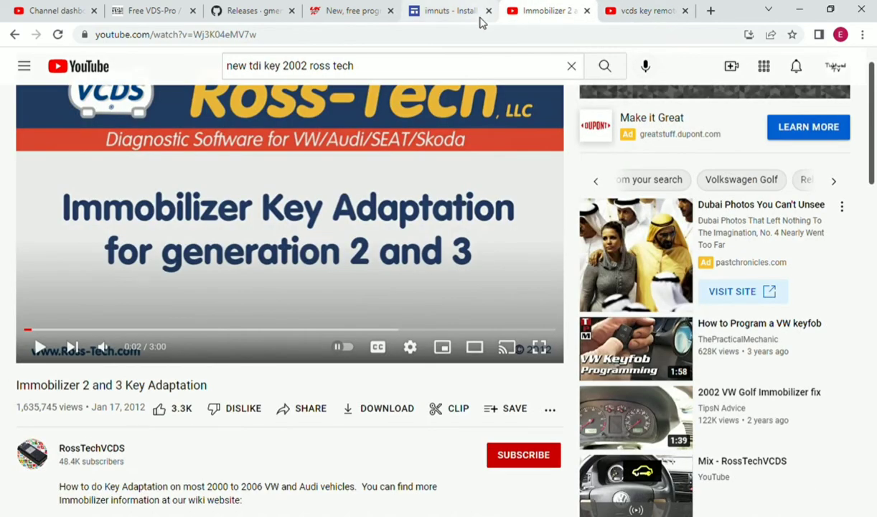